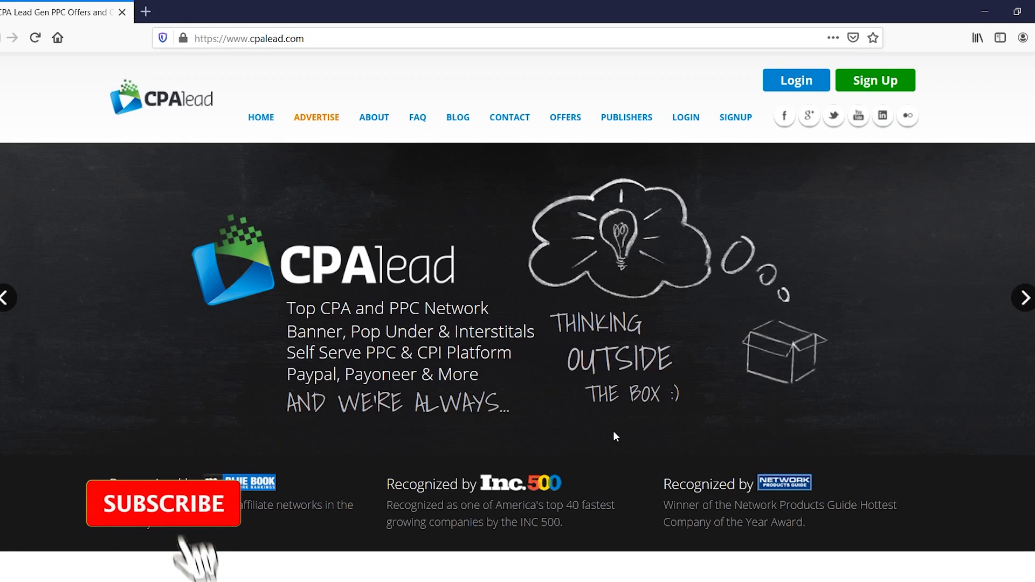
Begin publisher sign-up and scroll down to the manual registration form.
{"action": "left_click", "coordinate": [163, 503]}
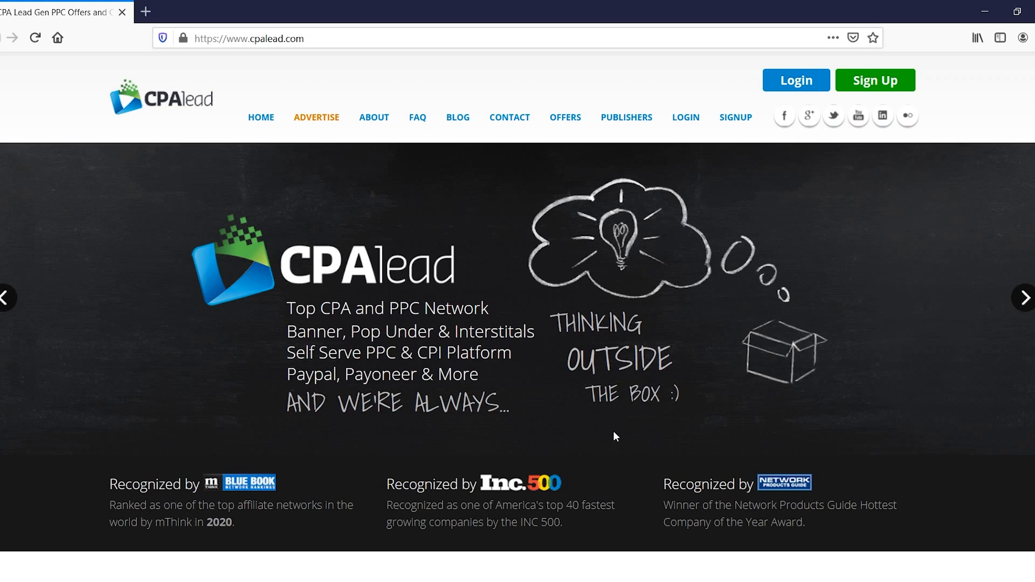
{"action": "mouse_move", "coordinate": [565, 386]}
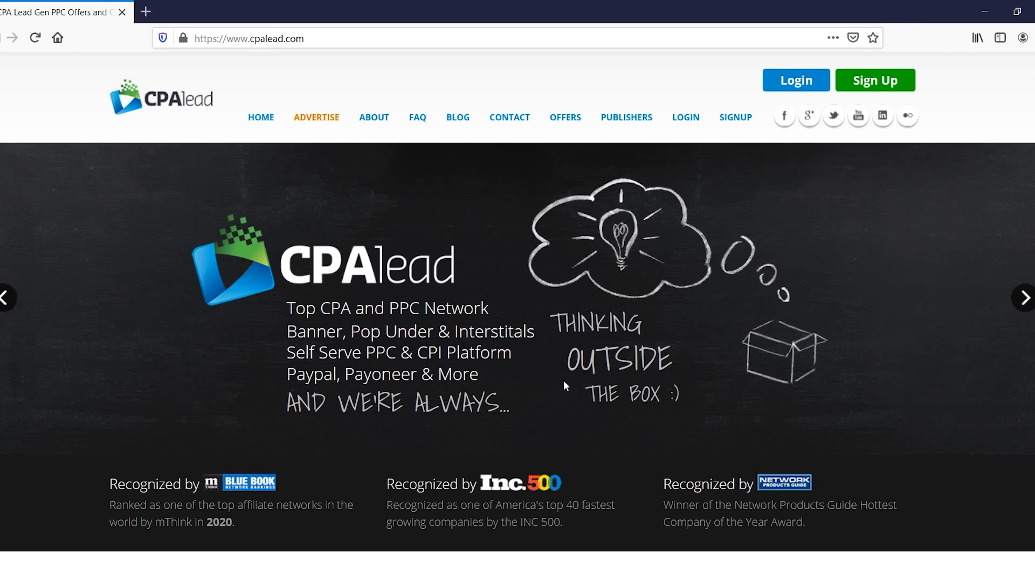
{"action": "mouse_move", "coordinate": [546, 358]}
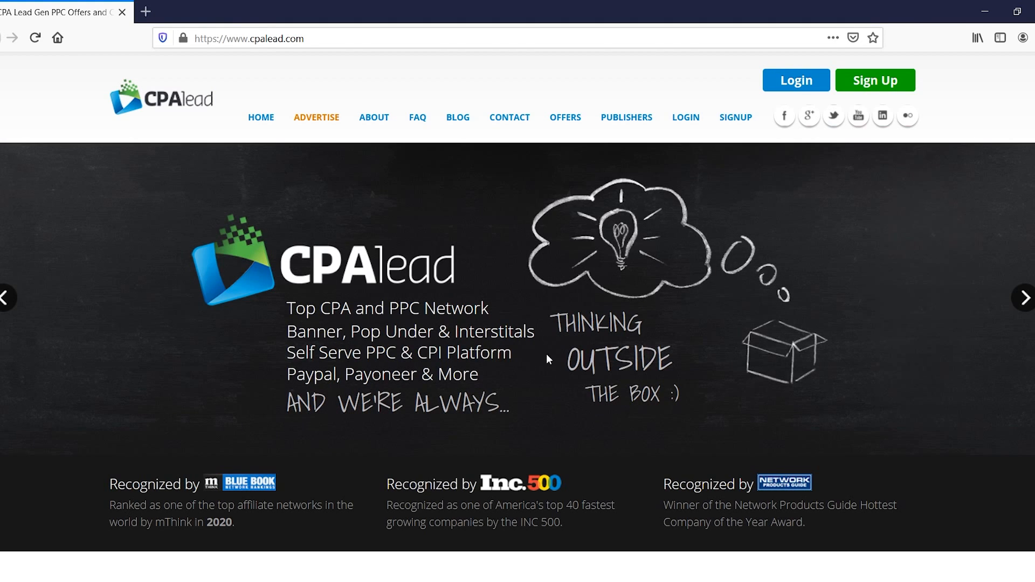
{"action": "mouse_move", "coordinate": [301, 265]}
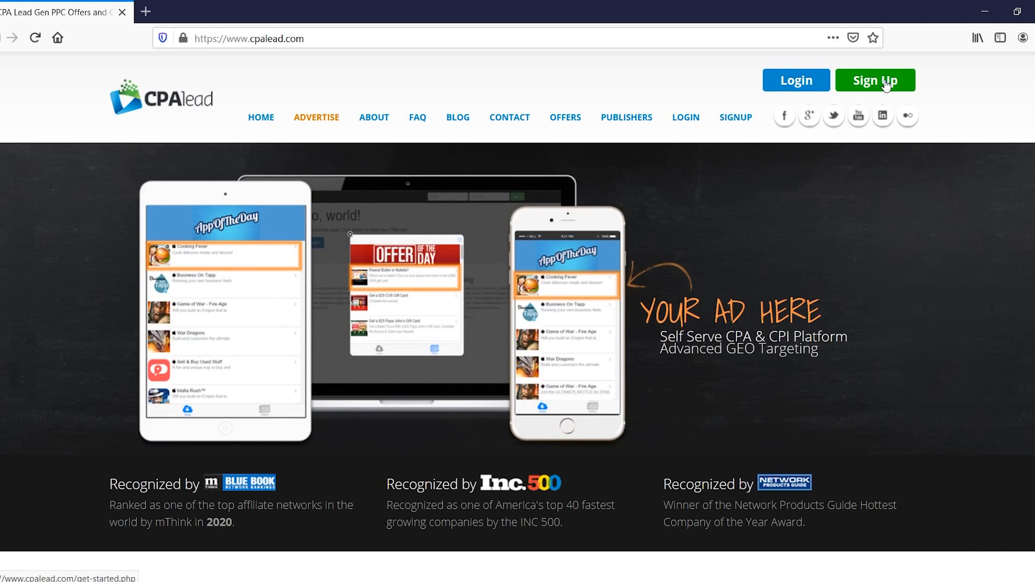
{"action": "left_click", "coordinate": [874, 79]}
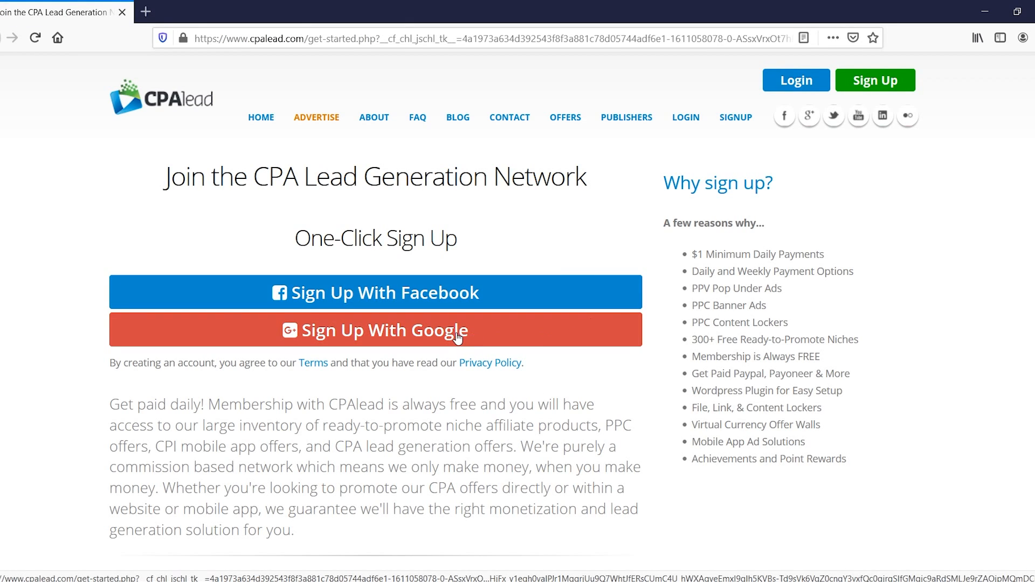
{"action": "scroll", "scroll_direction": "down", "scroll_amount": 3}
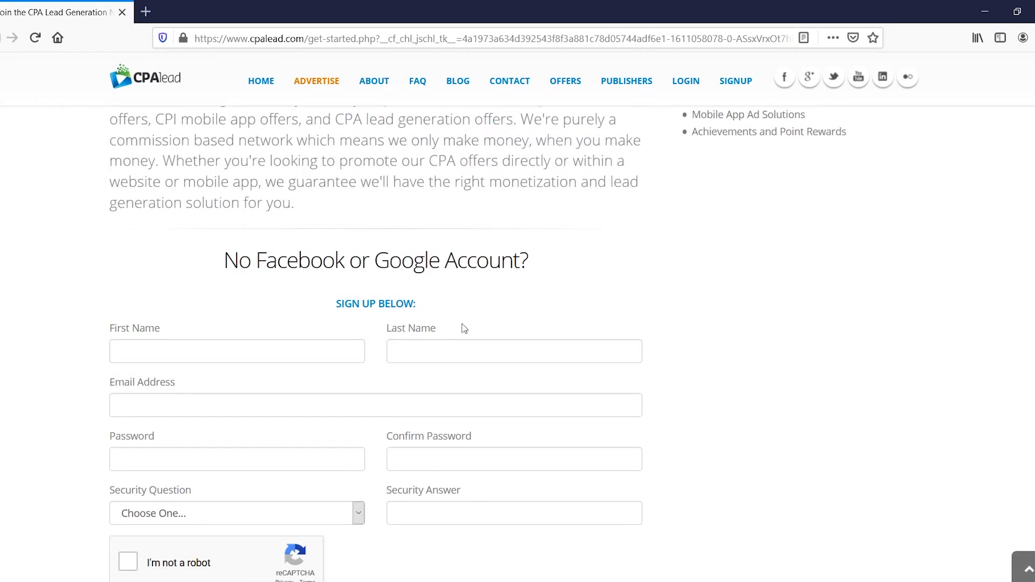
{"action": "scroll", "scroll_direction": "down", "scroll_amount": 3}
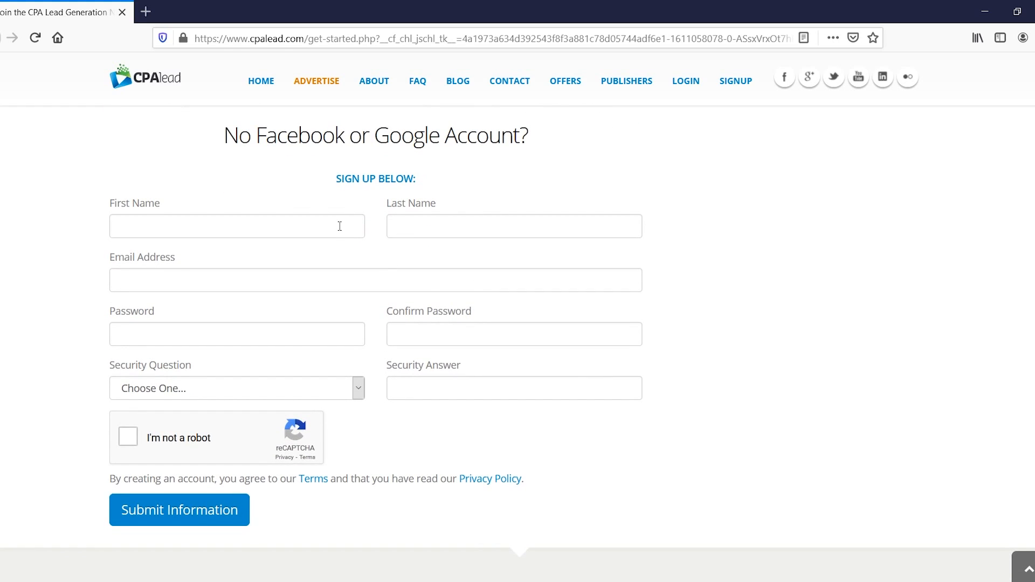
{"action": "mouse_move", "coordinate": [235, 301]}
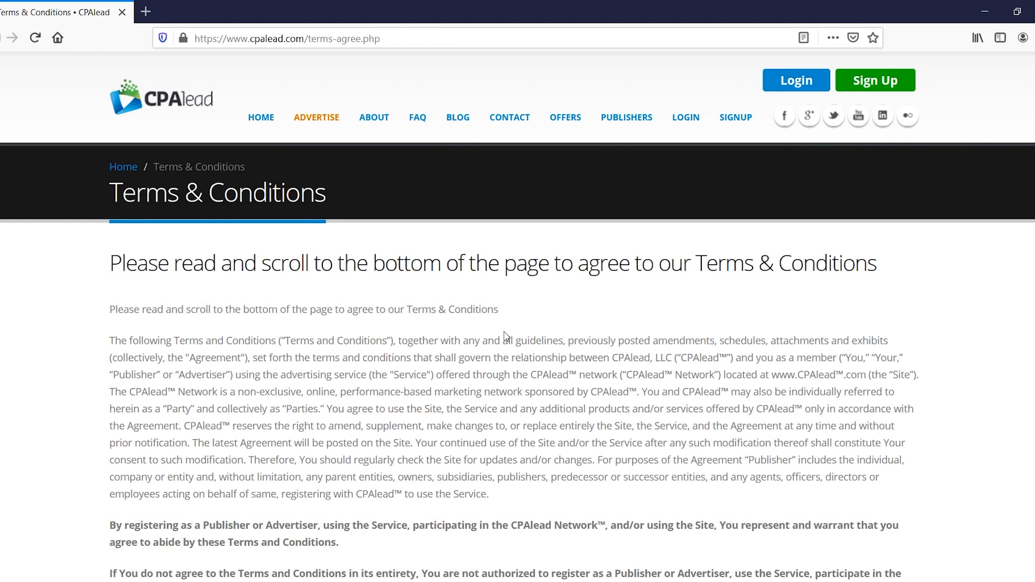
Scroll through the publisher Terms & Conditions and submit the agreement.
{"action": "scroll", "scroll_direction": "down", "scroll_amount": 3}
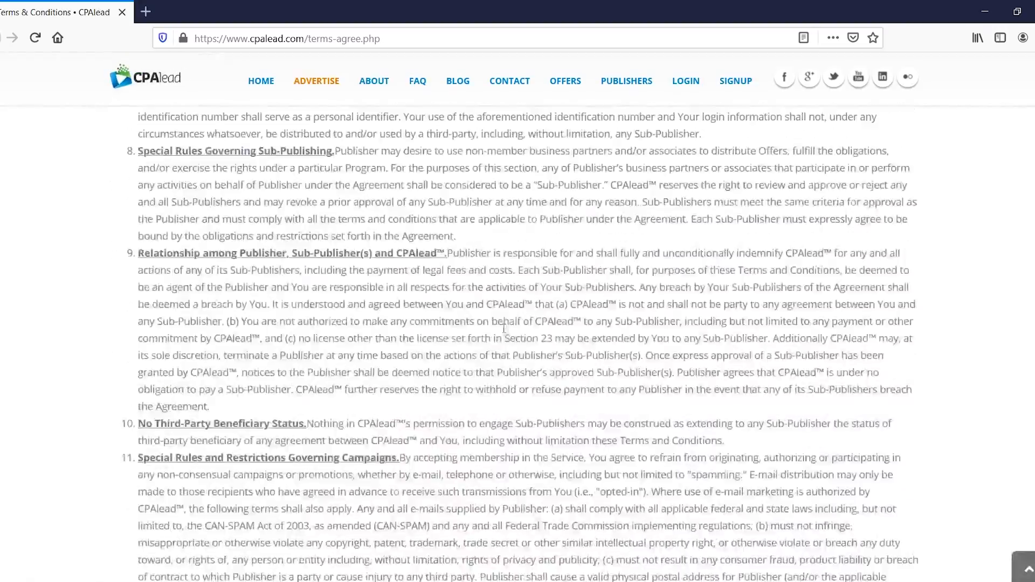
{"action": "scroll", "scroll_direction": "down", "scroll_amount": 3}
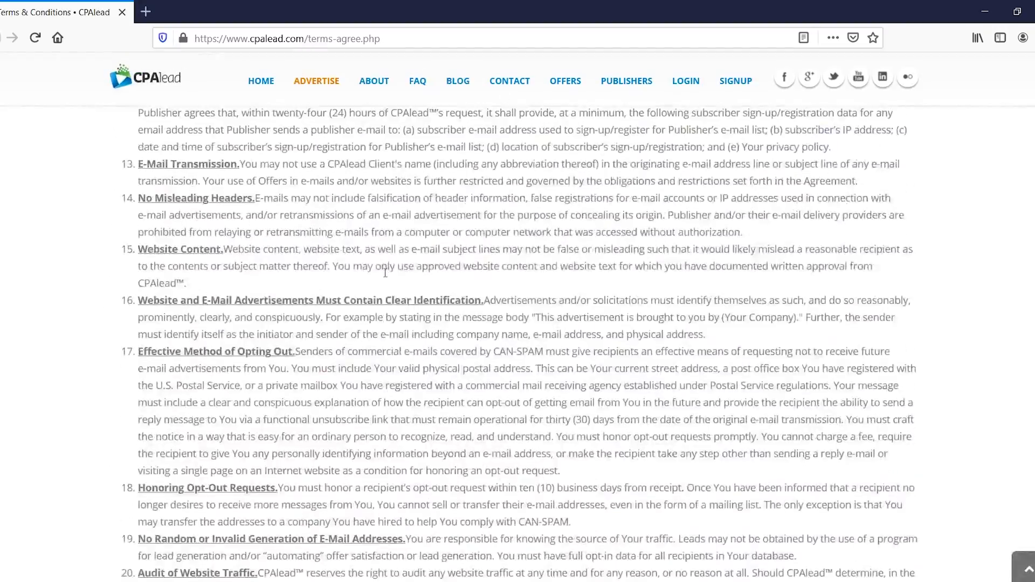
{"action": "scroll", "scroll_direction": "down", "scroll_amount": 3}
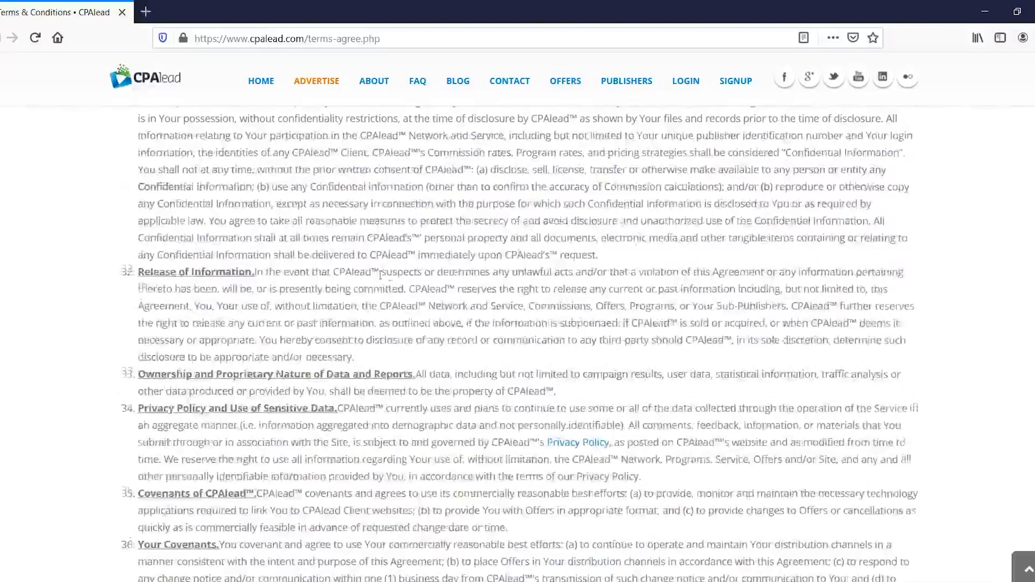
{"action": "scroll", "scroll_direction": "down", "scroll_amount": 3}
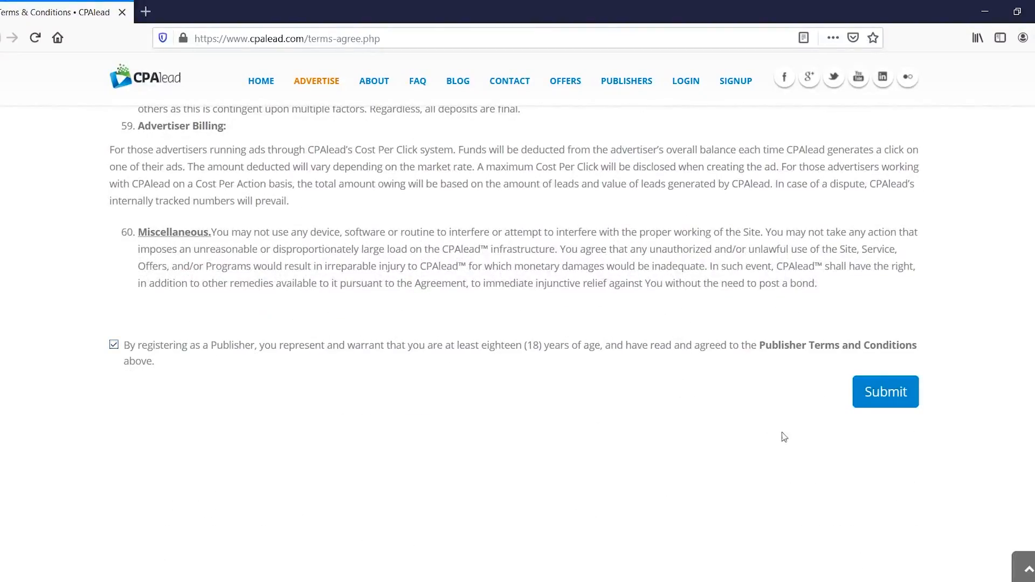
{"action": "left_click", "coordinate": [885, 391]}
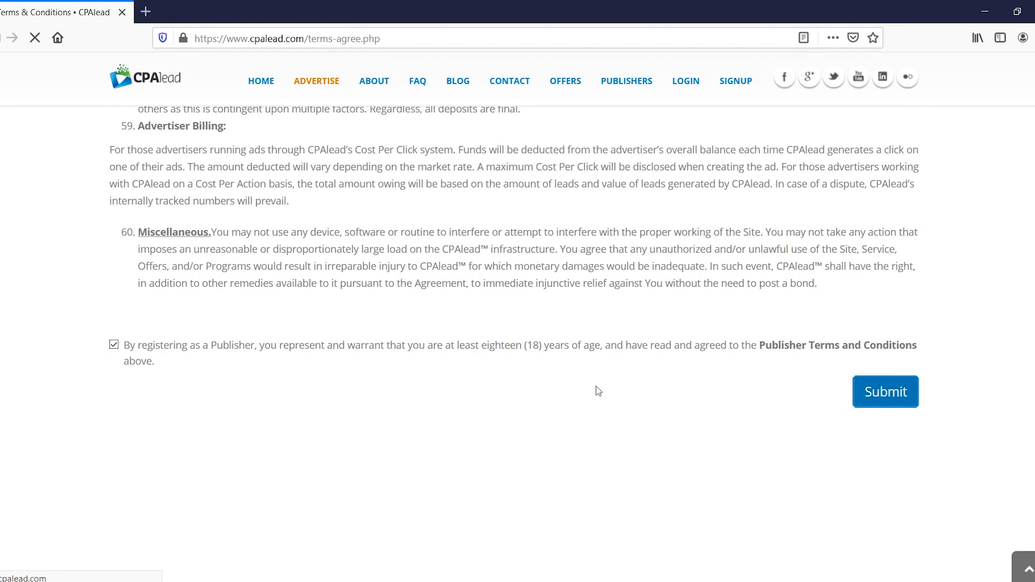
{"action": "left_click", "coordinate": [883, 391]}
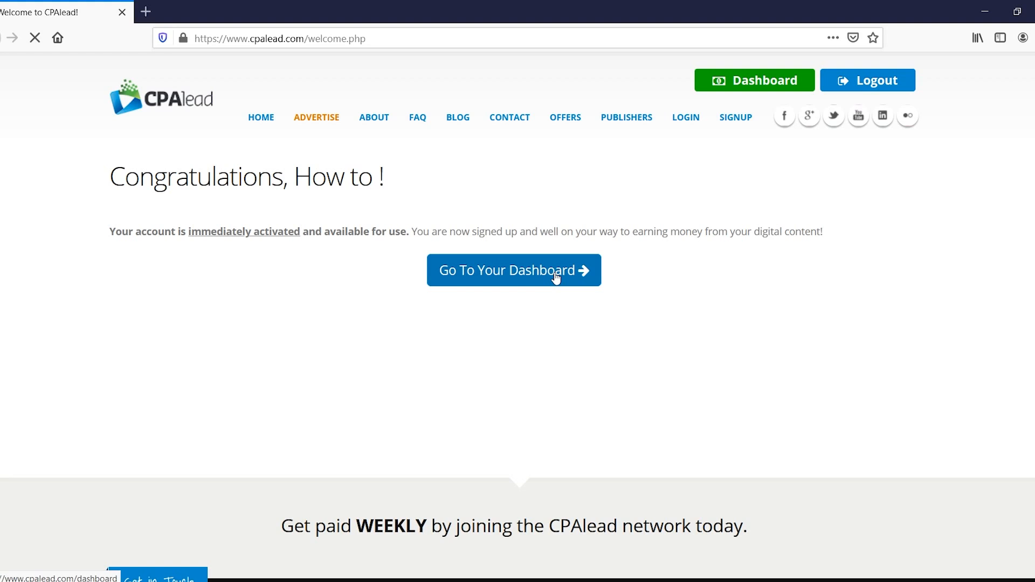
Go from the welcome page to the dashboard, then head toward the Offers list.
{"action": "left_click", "coordinate": [513, 270]}
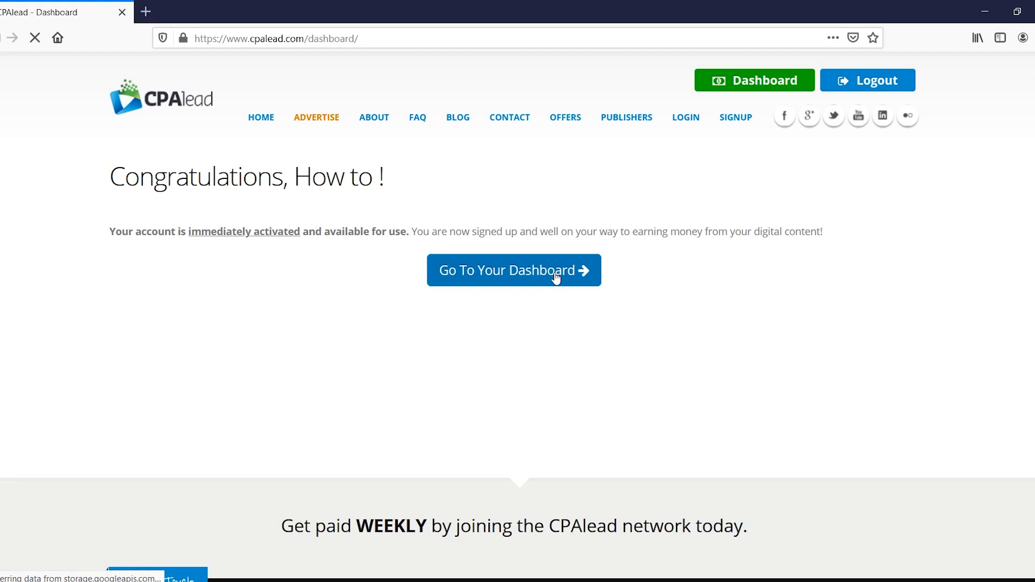
{"action": "left_click", "coordinate": [513, 270]}
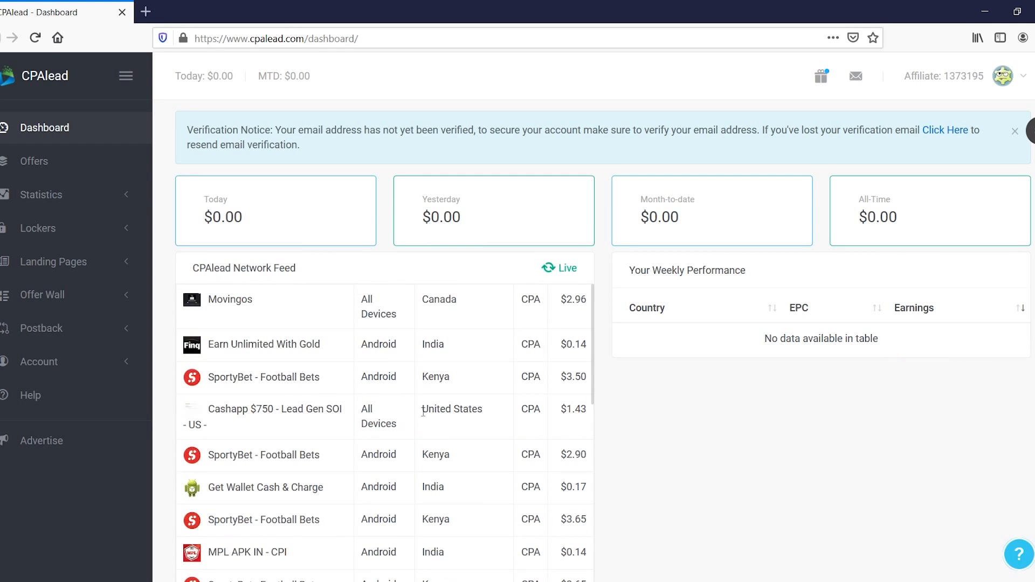
{"action": "mouse_move", "coordinate": [381, 453]}
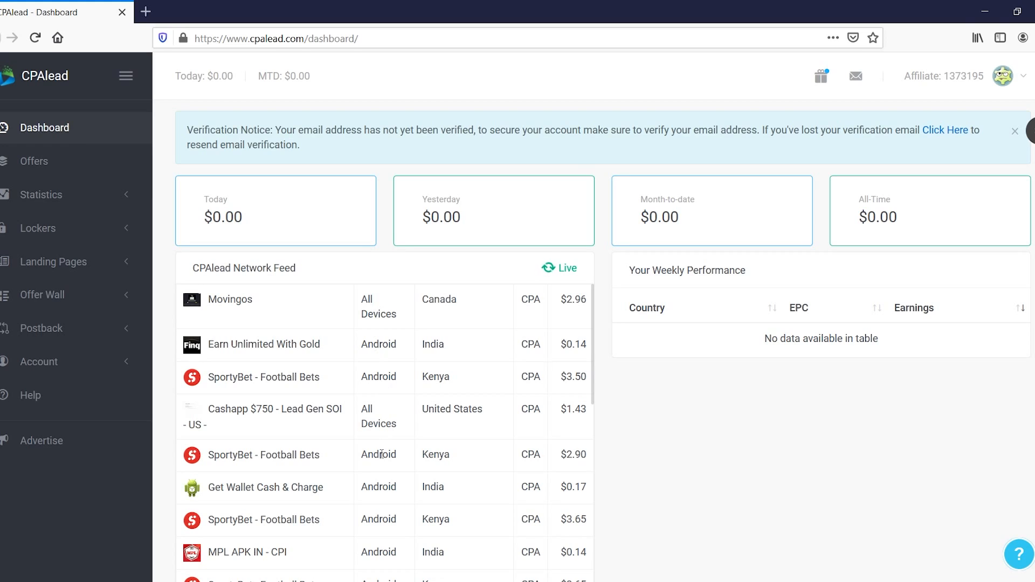
{"action": "mouse_move", "coordinate": [464, 453]}
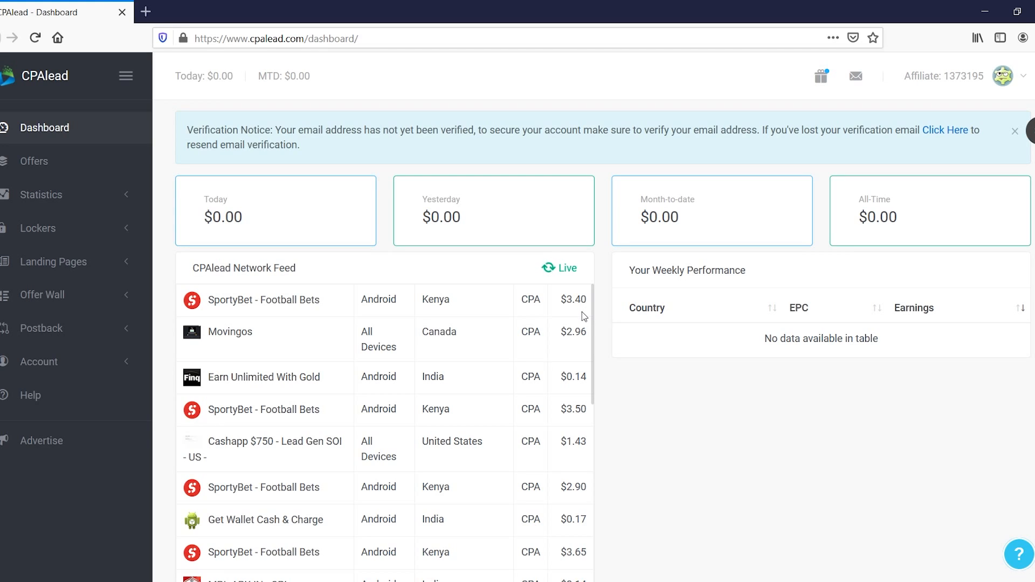
{"action": "left_click", "coordinate": [31, 160]}
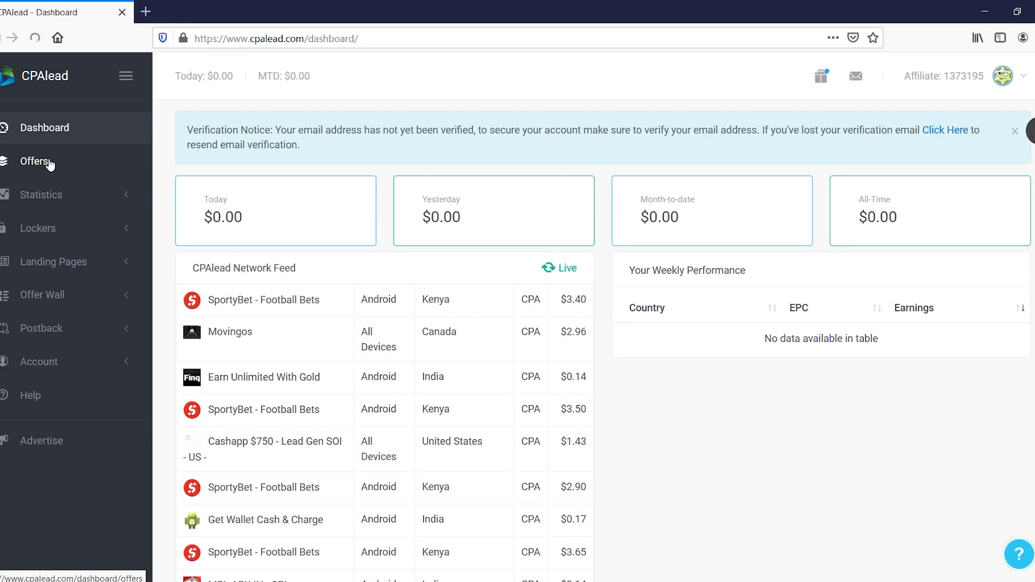
Filter offers to *All Countries* with offer type Email Submits & Surveys.
{"action": "left_click", "coordinate": [35, 161]}
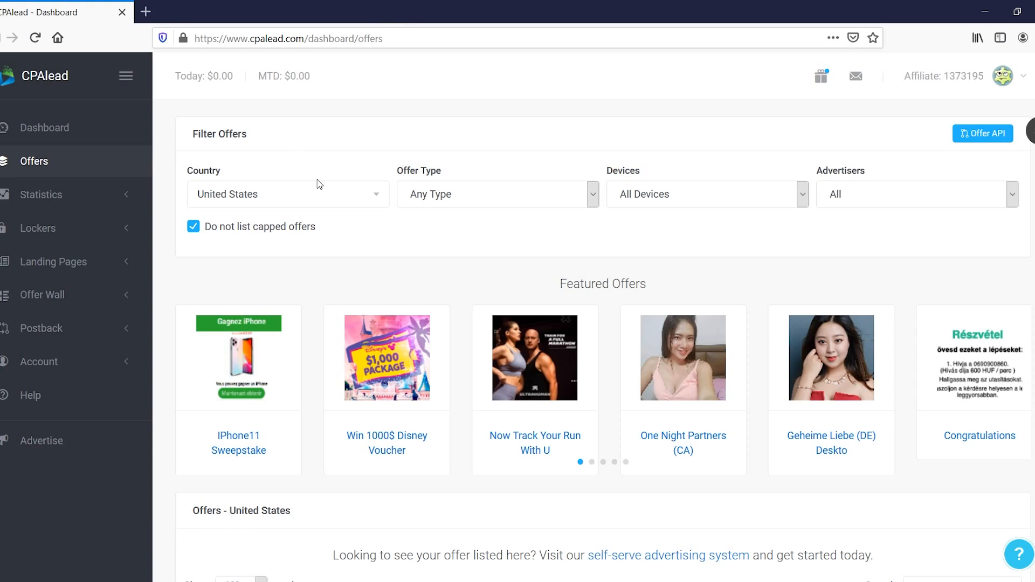
{"action": "left_click", "coordinate": [286, 193]}
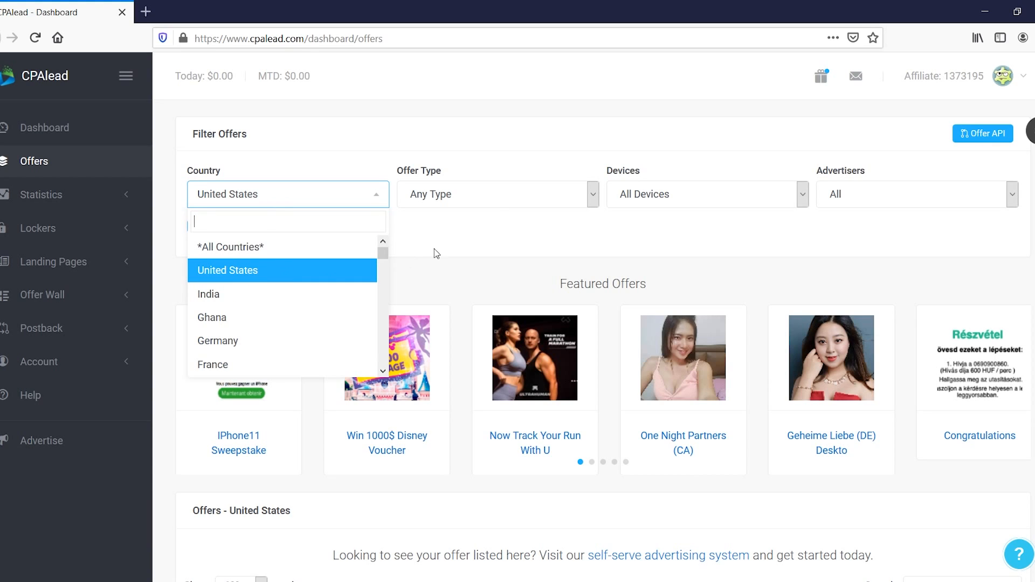
{"action": "mouse_move", "coordinate": [338, 277]}
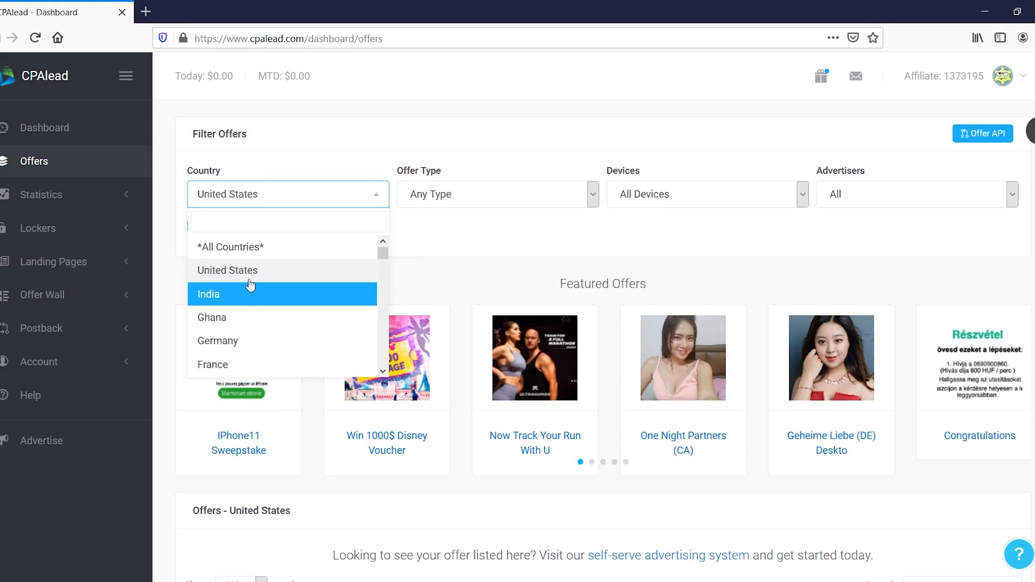
{"action": "left_click", "coordinate": [230, 246]}
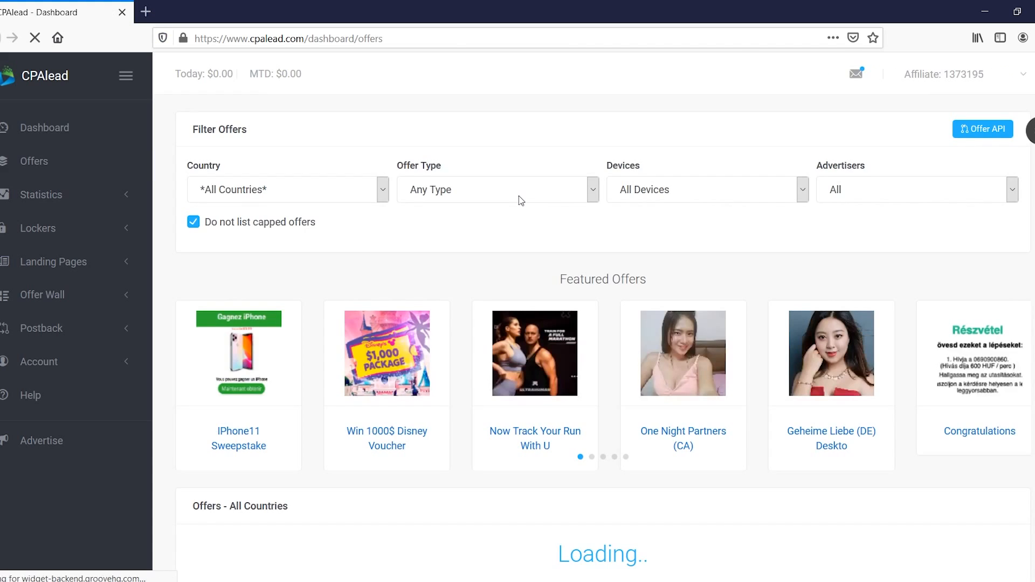
{"action": "left_click", "coordinate": [496, 190]}
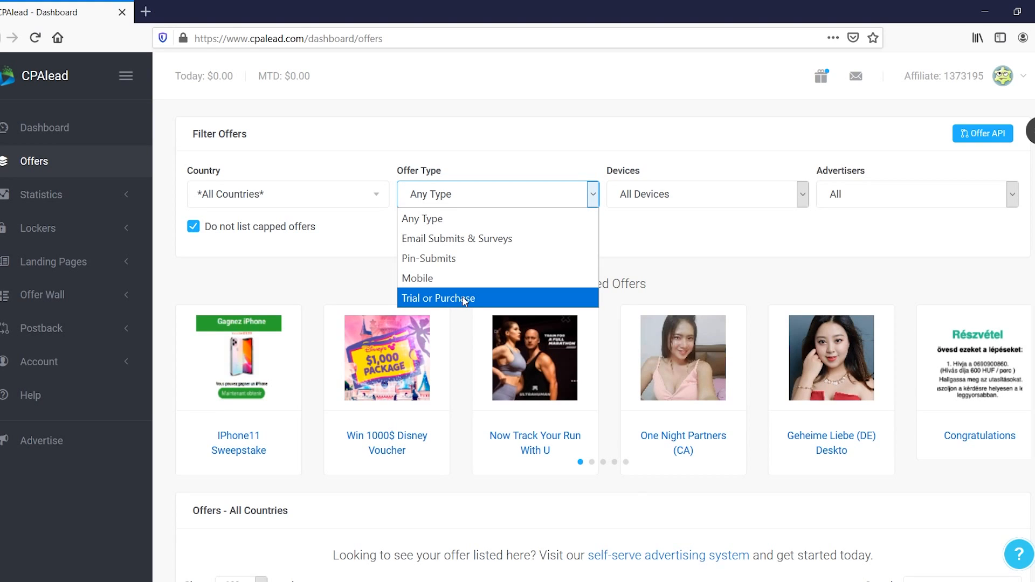
{"action": "mouse_move", "coordinate": [482, 298]}
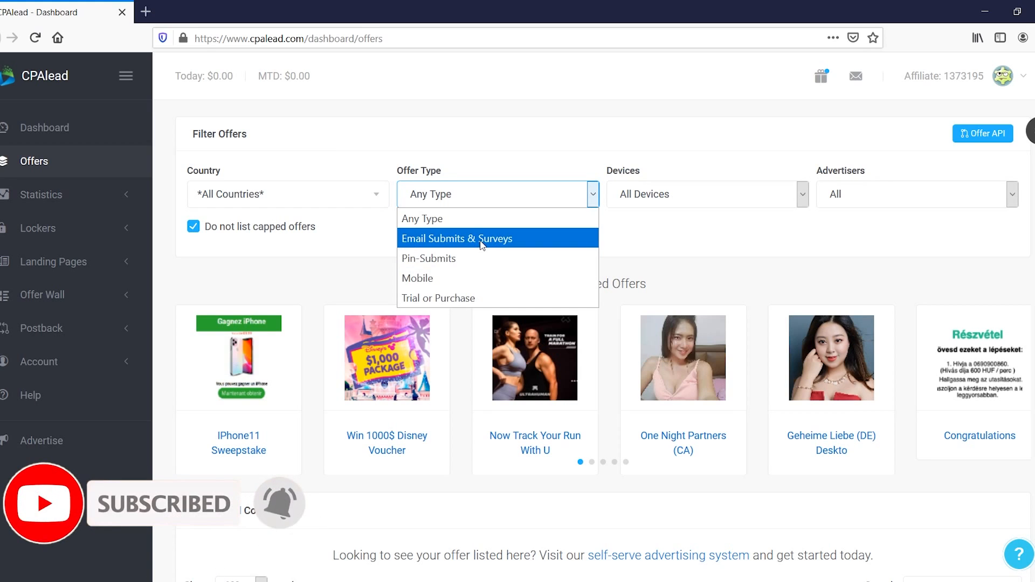
{"action": "left_click", "coordinate": [457, 239]}
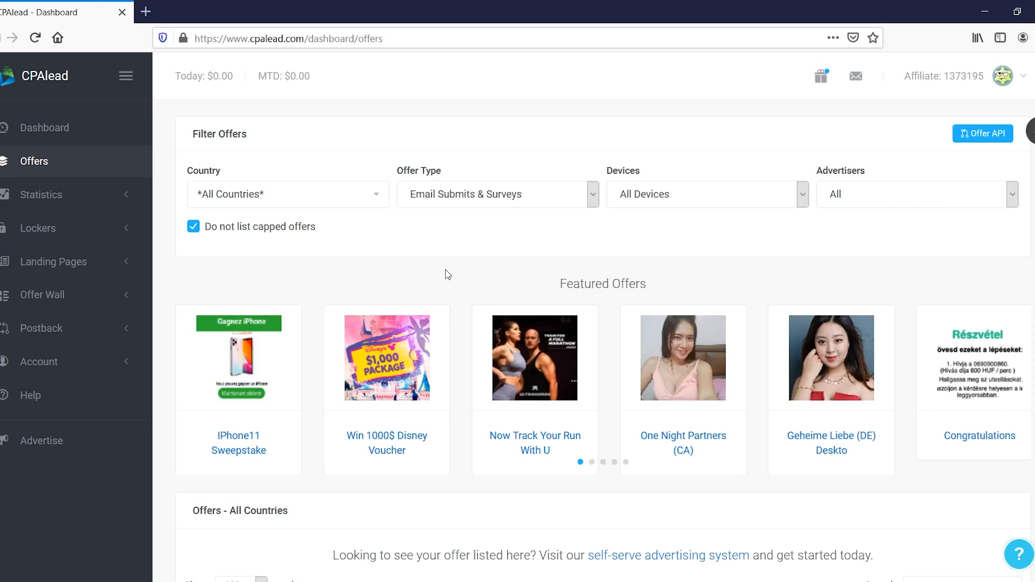
{"action": "scroll", "scroll_direction": "down", "scroll_amount": 3}
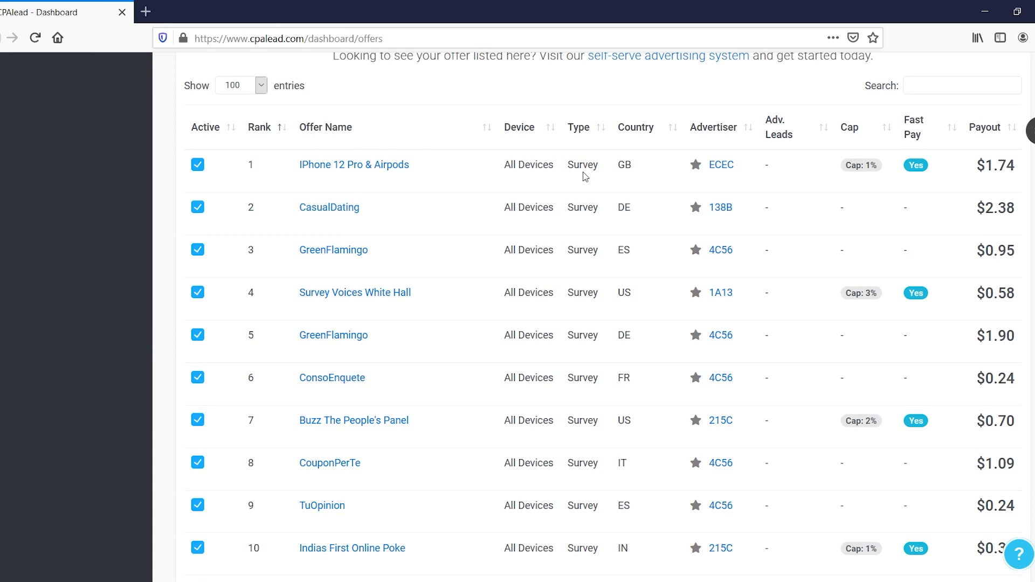
{"action": "mouse_move", "coordinate": [535, 169]}
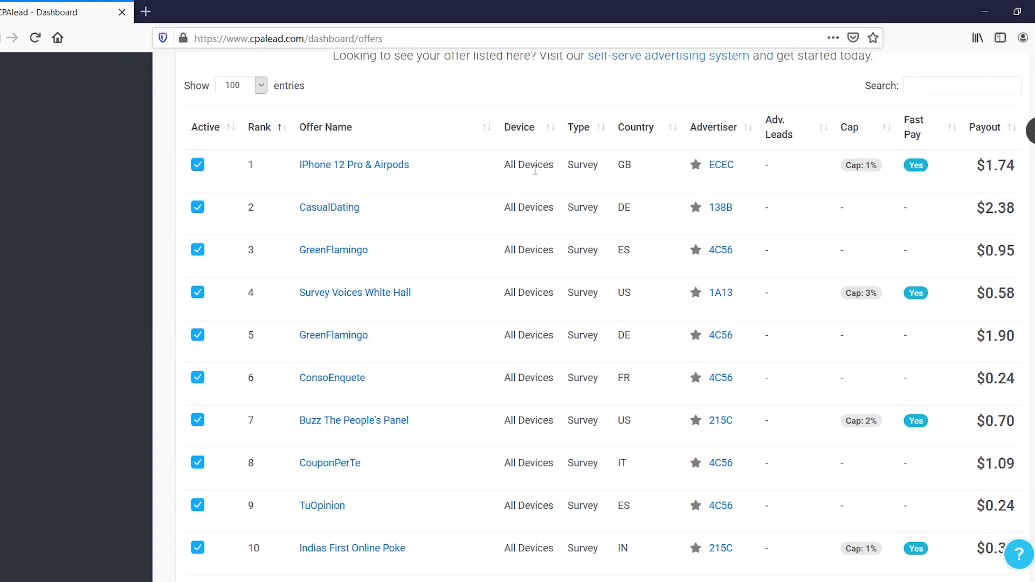
{"action": "scroll", "scroll_direction": "down", "scroll_amount": 3}
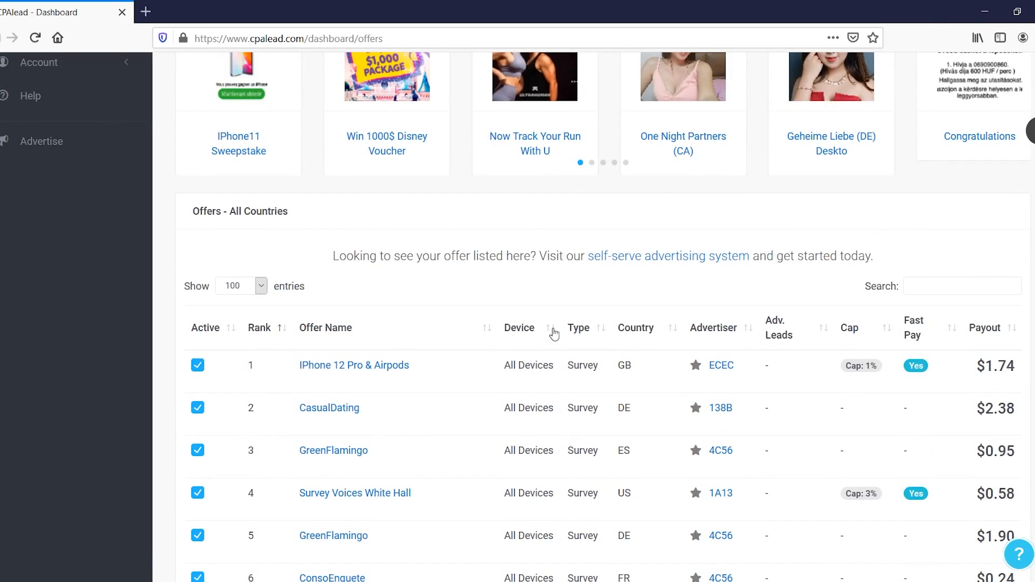
{"action": "scroll", "scroll_direction": "down", "scroll_amount": 3}
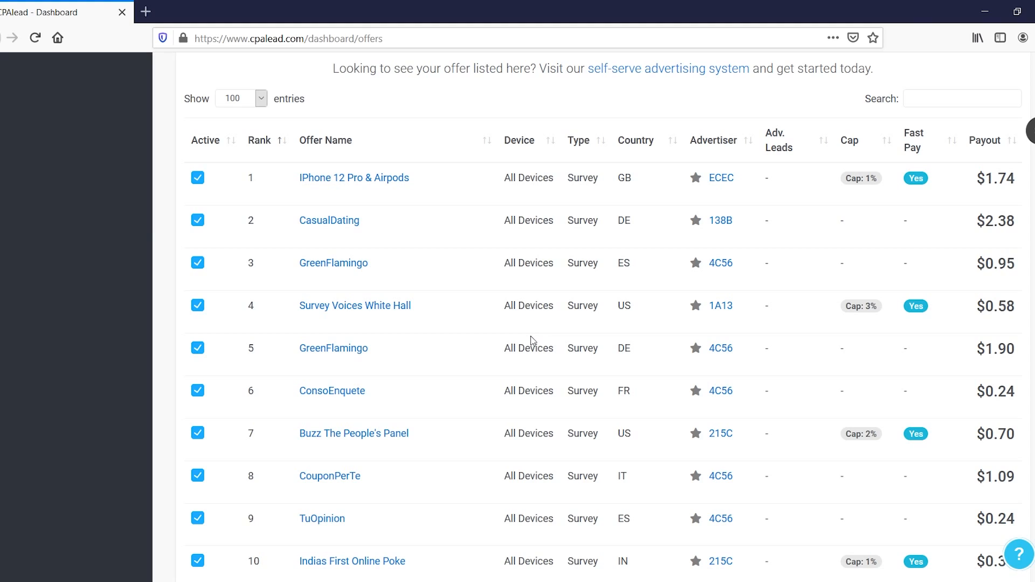
{"action": "double_click", "coordinate": [527, 178]}
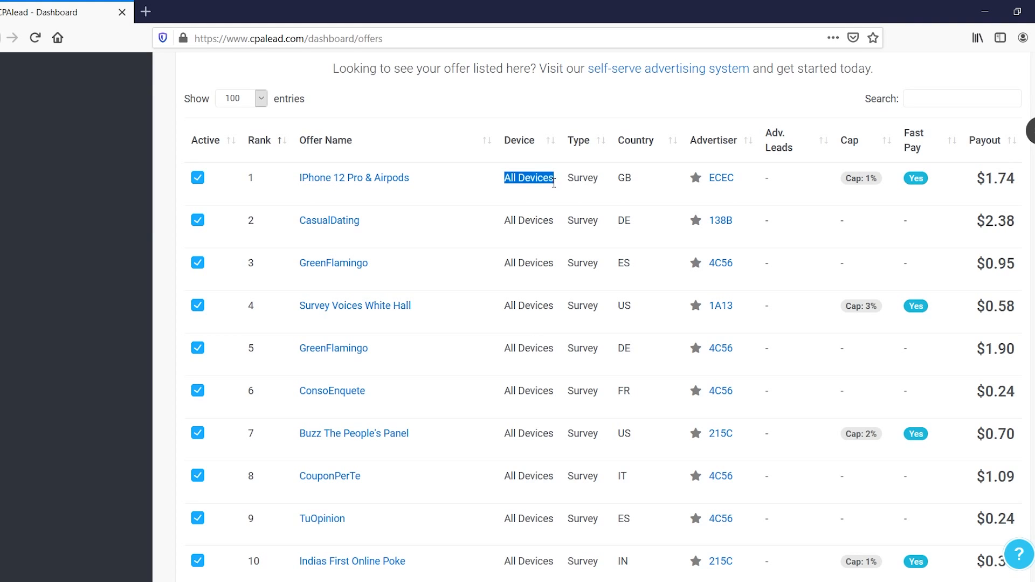
{"action": "mouse_move", "coordinate": [532, 192]}
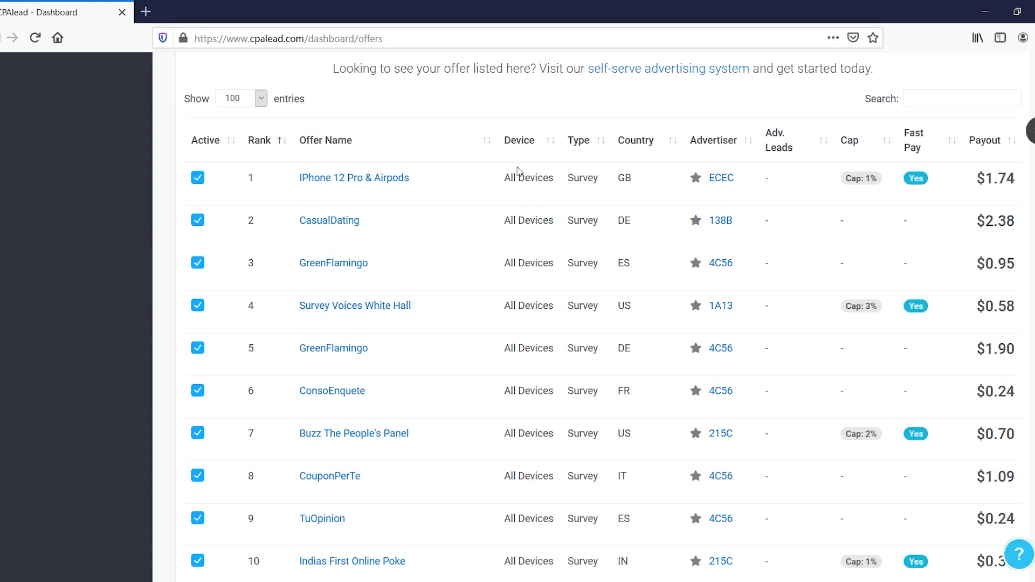
{"action": "double_click", "coordinate": [623, 178]}
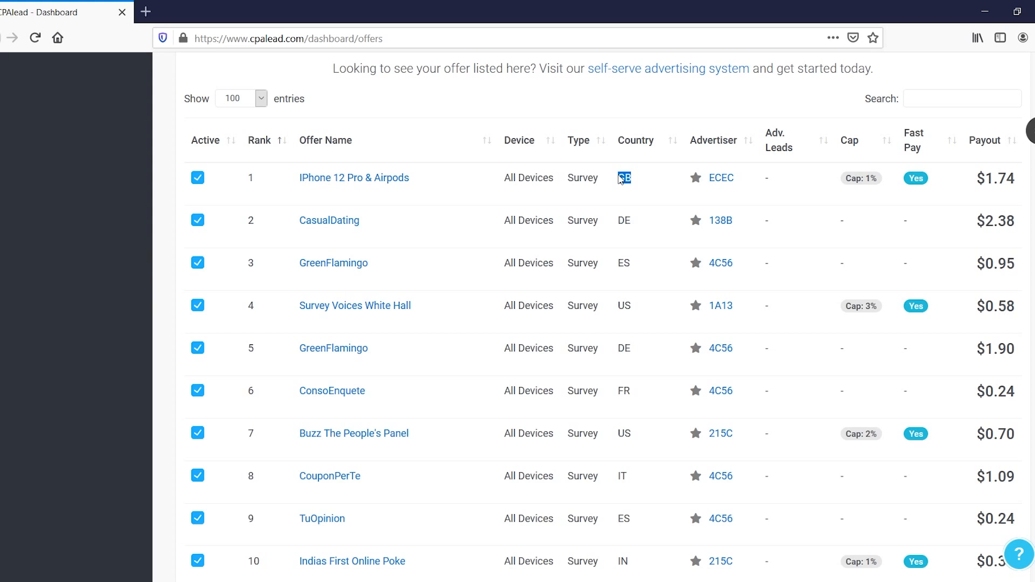
{"action": "mouse_move", "coordinate": [622, 178]}
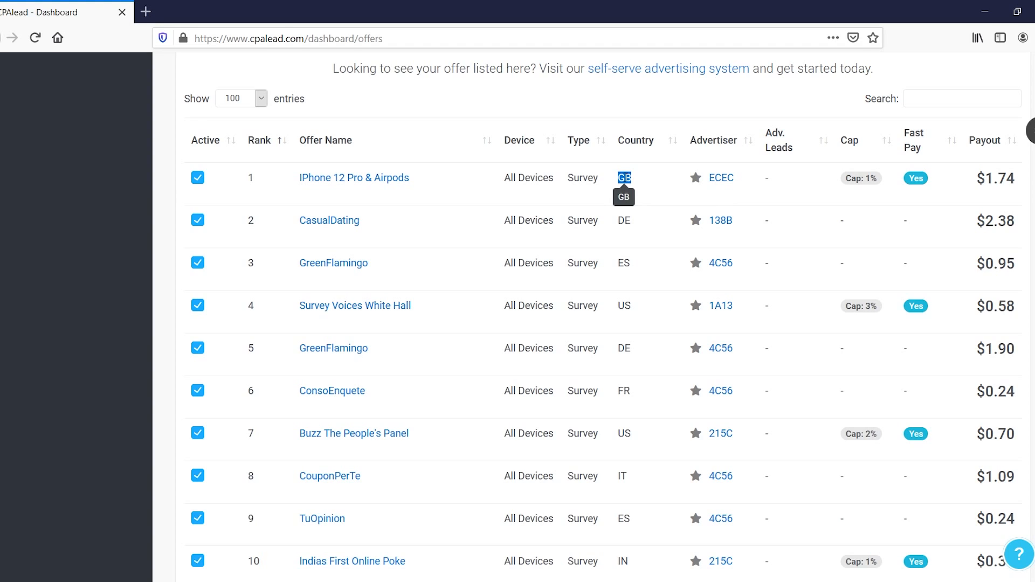
{"action": "mouse_move", "coordinate": [979, 185]}
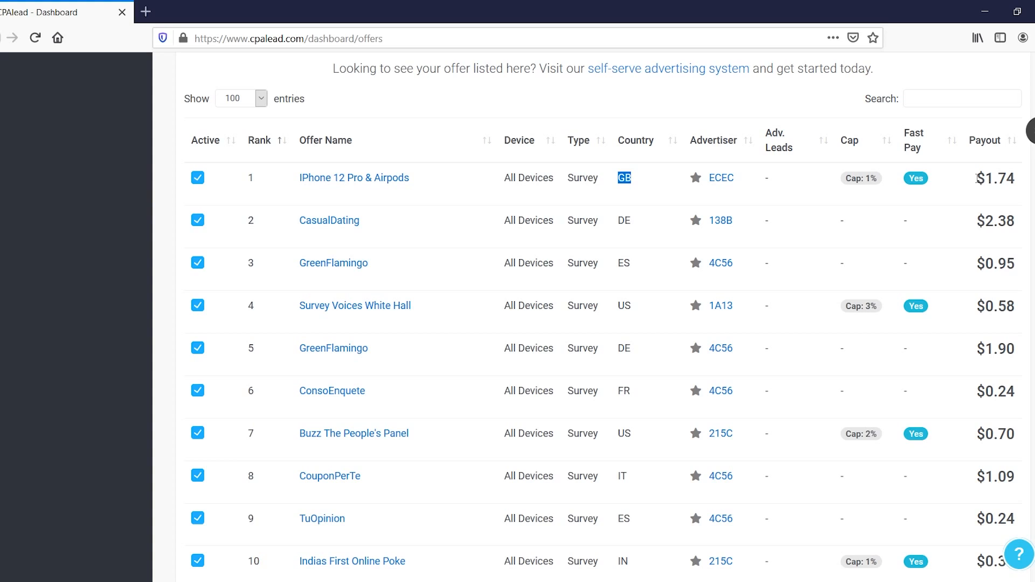
{"action": "mouse_move", "coordinate": [860, 178]}
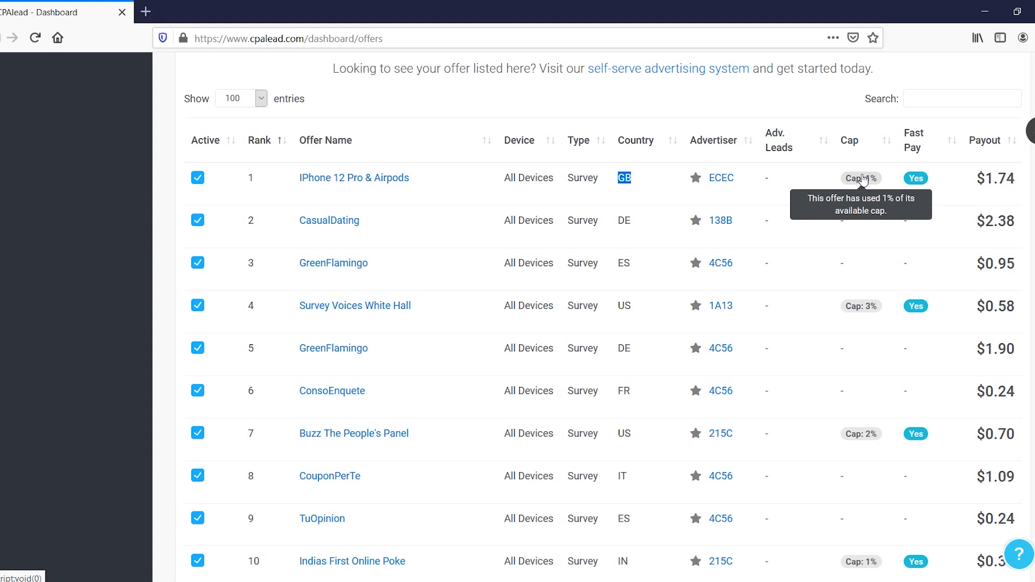
{"action": "mouse_move", "coordinate": [852, 150]}
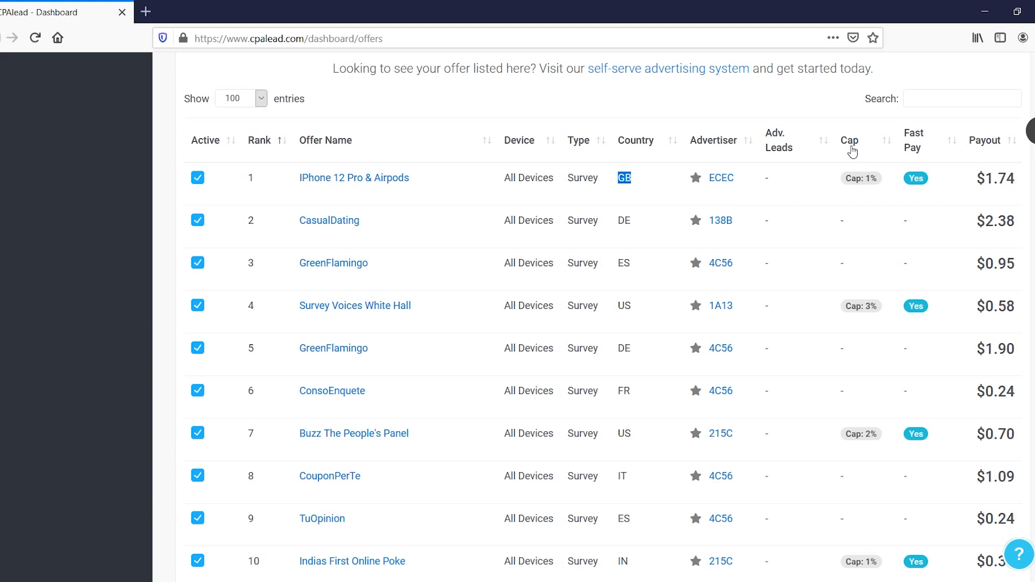
{"action": "mouse_move", "coordinate": [801, 225]}
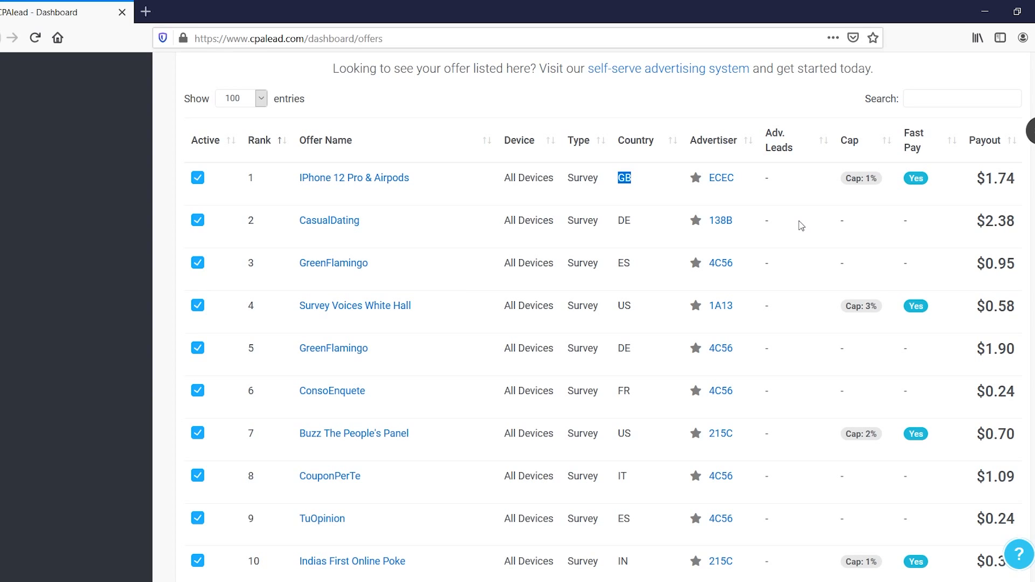
{"action": "mouse_move", "coordinate": [552, 296]}
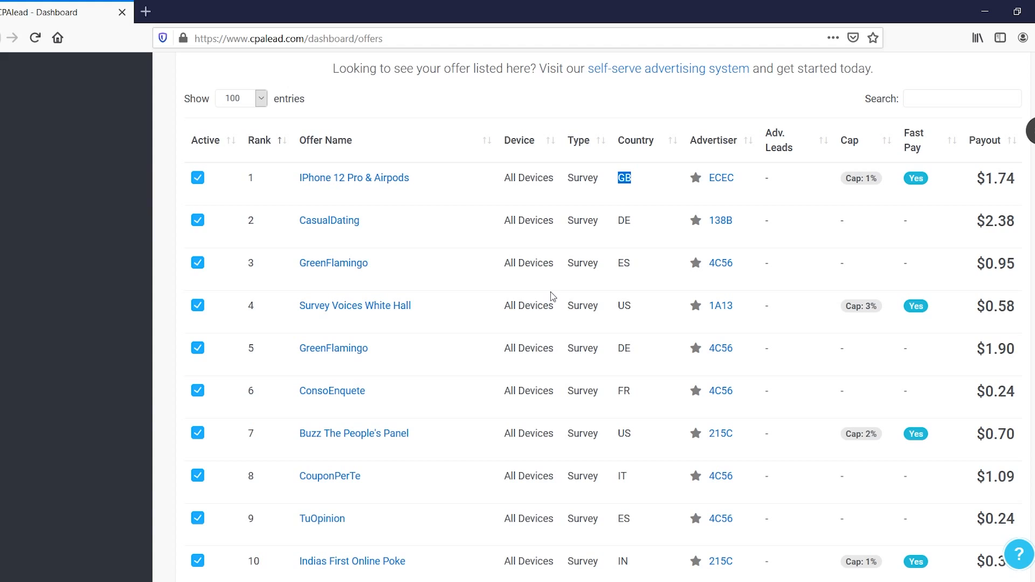
{"action": "scroll", "scroll_direction": "down", "scroll_amount": 3}
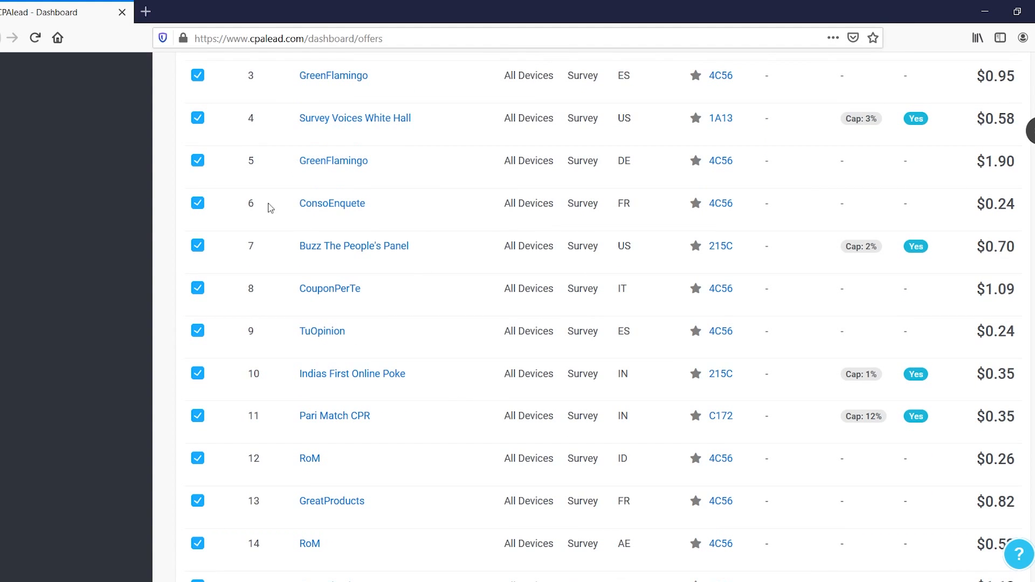
{"action": "scroll", "scroll_direction": "down", "scroll_amount": 3}
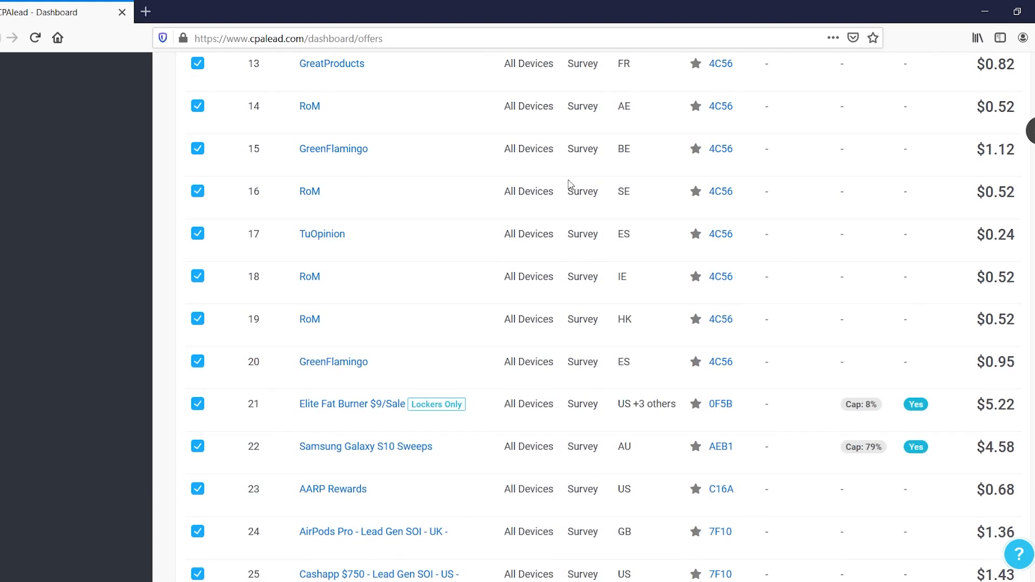
{"action": "mouse_move", "coordinate": [1012, 270]}
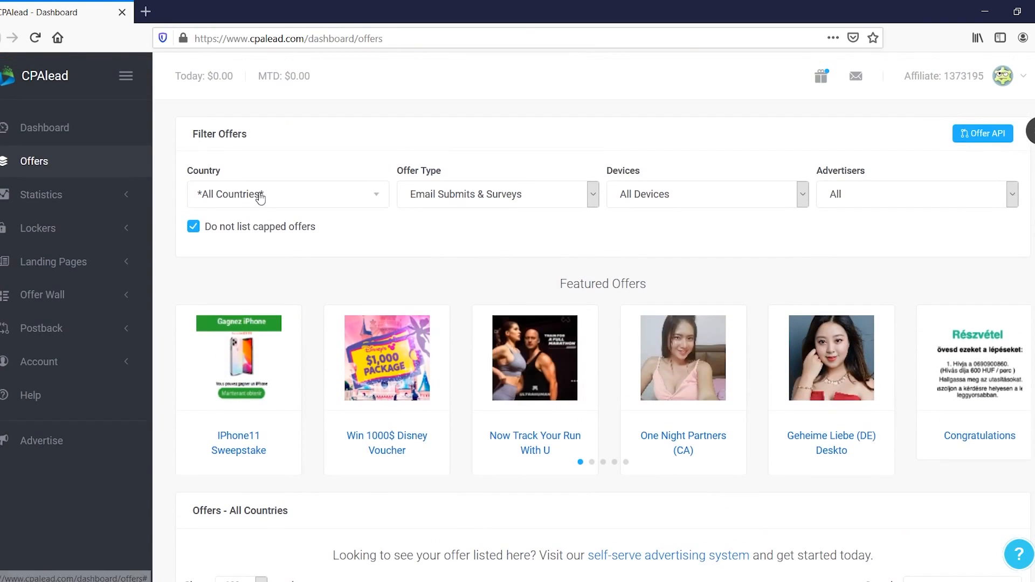
Set the country filter to United States and scroll to the Offers - United States table.
{"action": "left_click", "coordinate": [286, 193]}
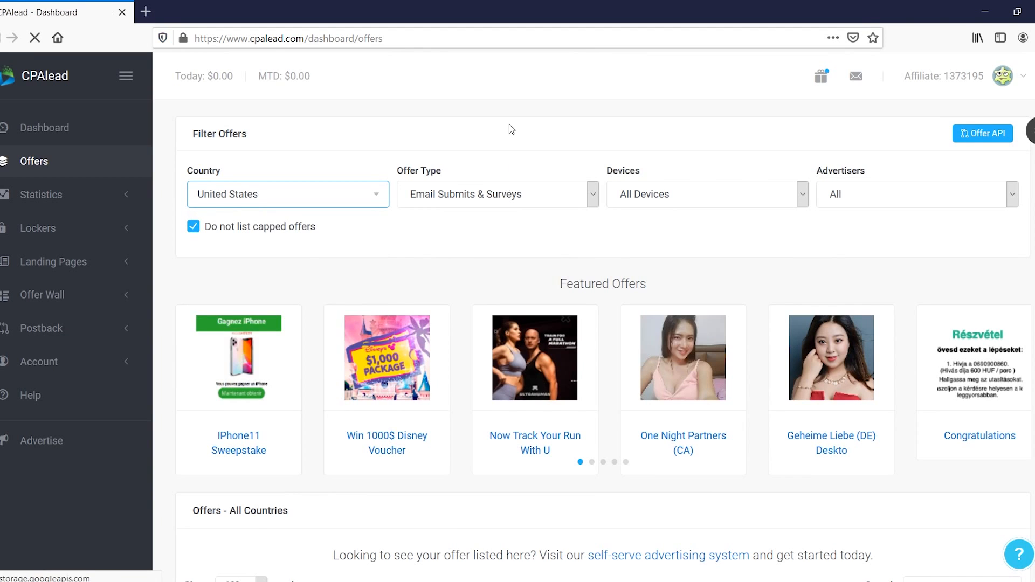
{"action": "scroll", "scroll_direction": "down", "scroll_amount": 3}
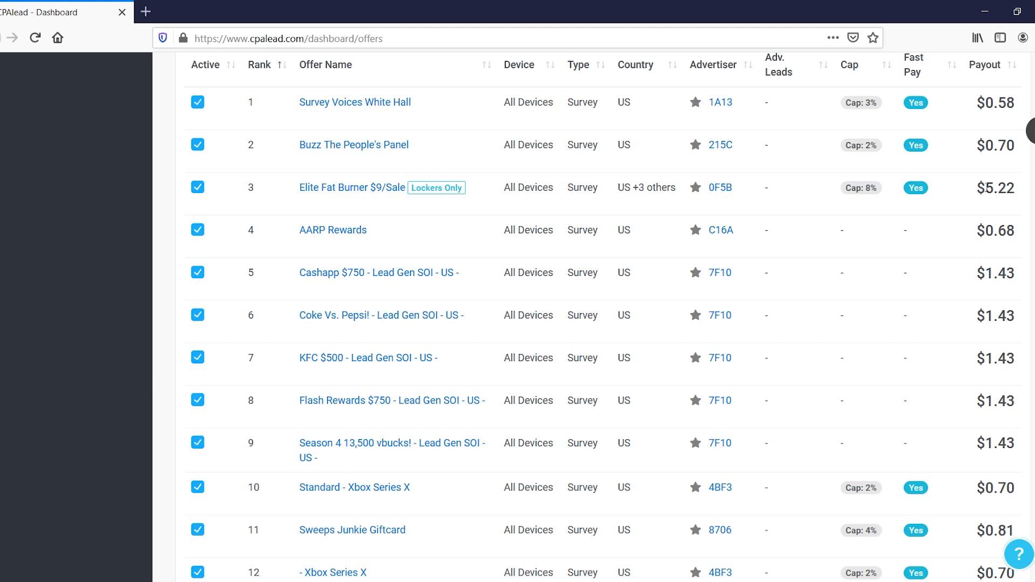
{"action": "scroll", "scroll_direction": "down", "scroll_amount": 3}
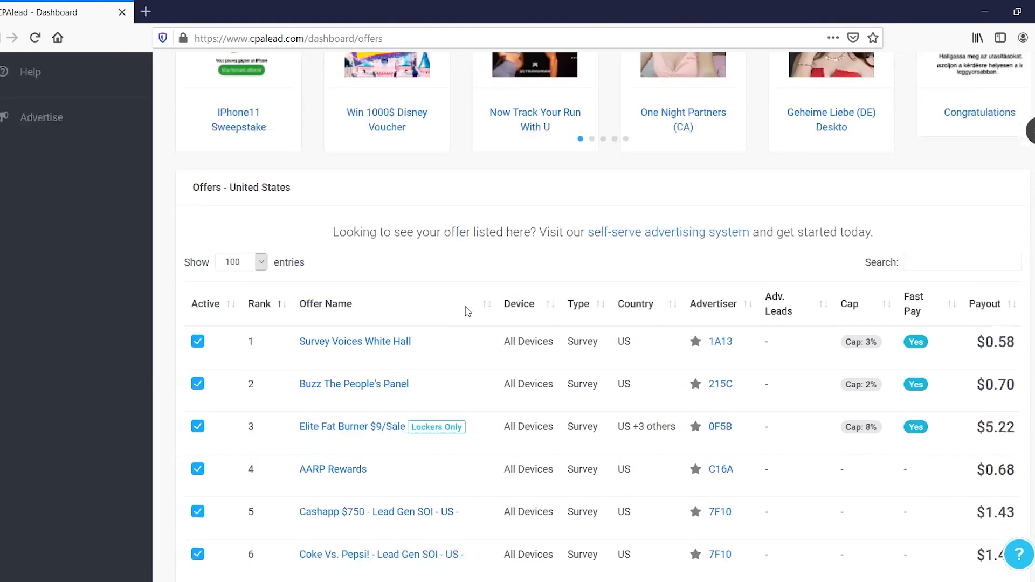
{"action": "scroll", "scroll_direction": "down", "scroll_amount": 3}
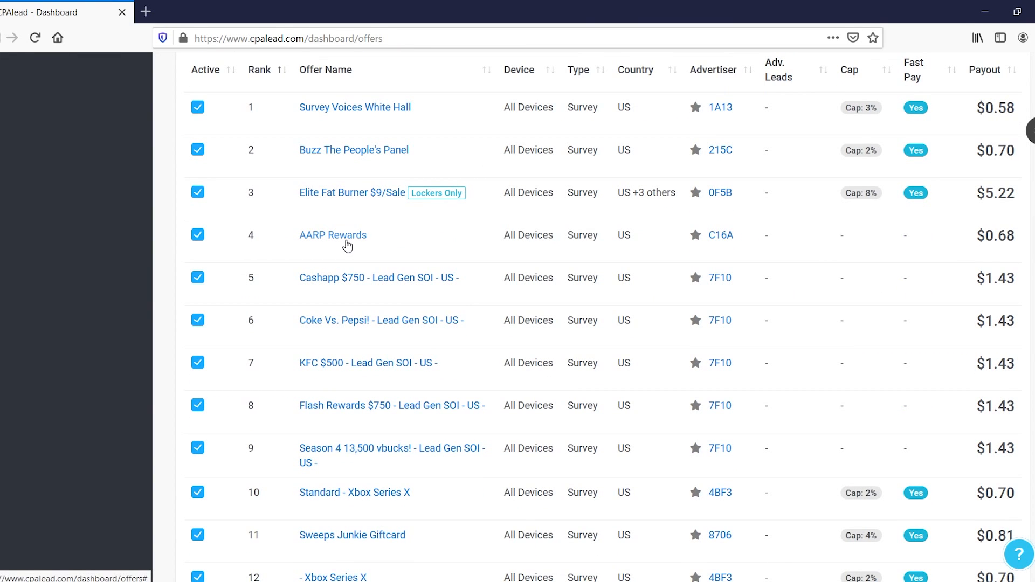
{"action": "left_click", "coordinate": [333, 235]}
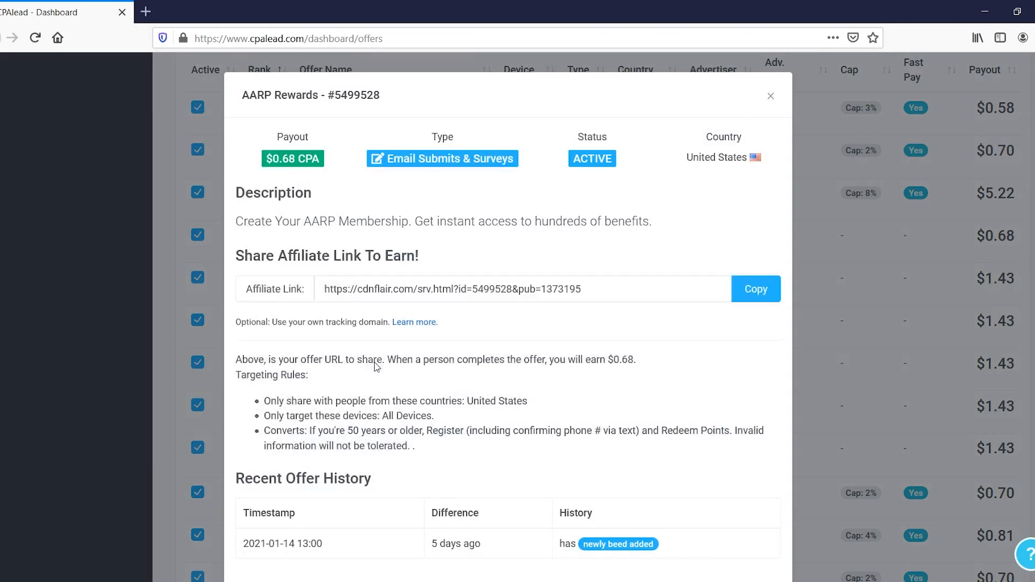
{"action": "mouse_move", "coordinate": [614, 251]}
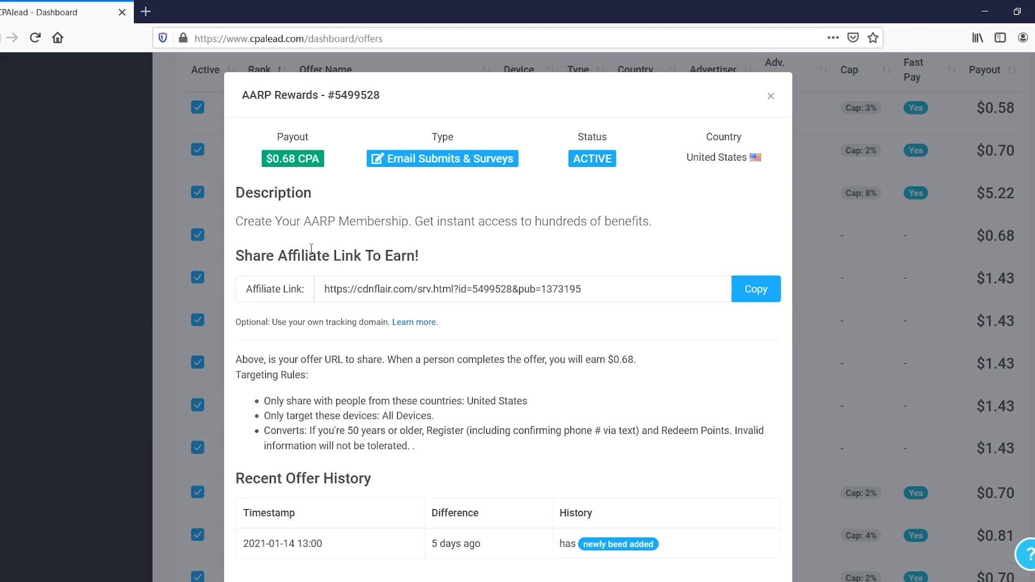
{"action": "mouse_move", "coordinate": [578, 324]}
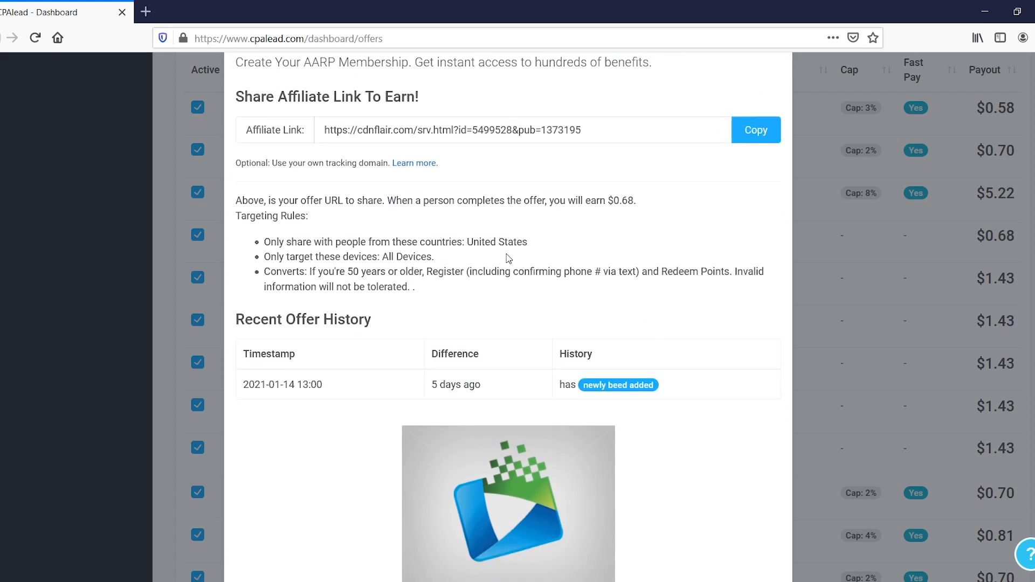
{"action": "scroll", "scroll_direction": "down", "scroll_amount": 3}
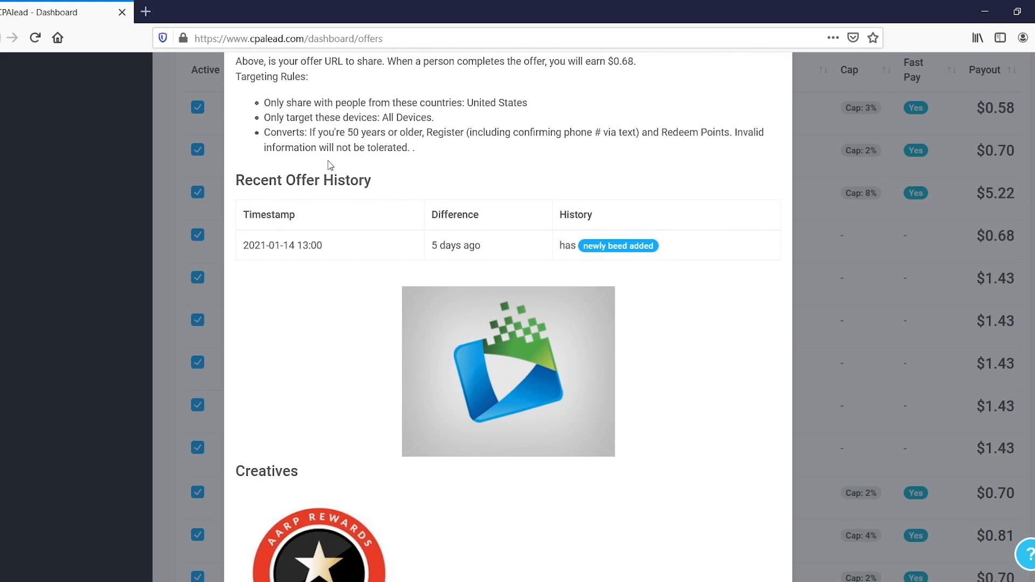
{"action": "scroll", "scroll_direction": "down", "scroll_amount": 3}
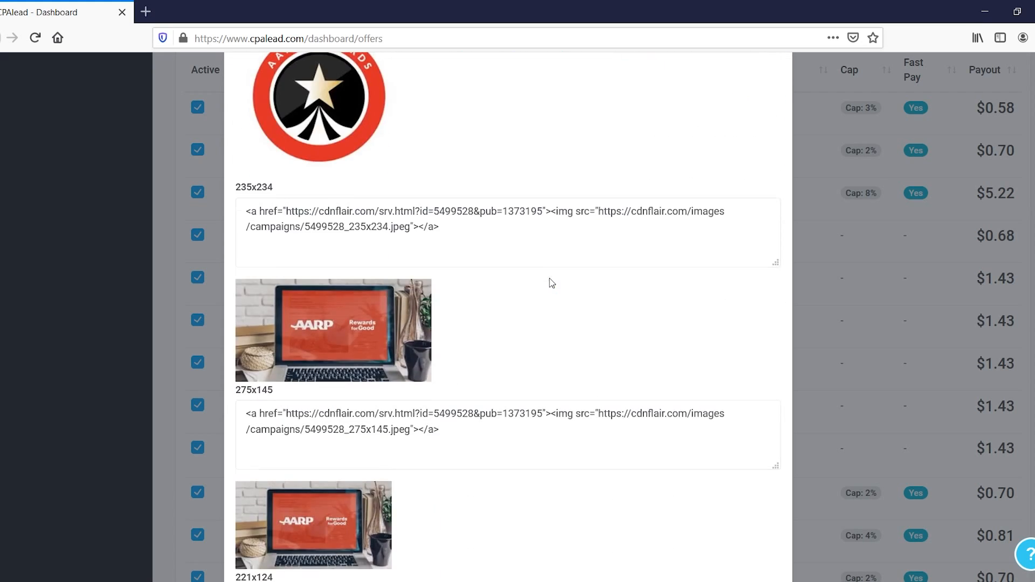
{"action": "scroll", "scroll_direction": "down", "scroll_amount": 3}
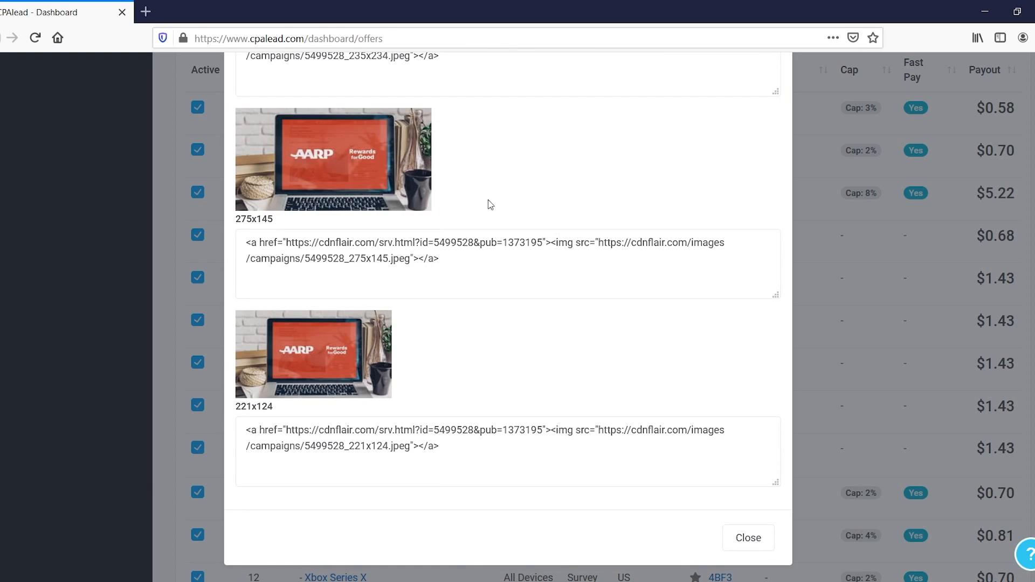
{"action": "mouse_move", "coordinate": [452, 299]}
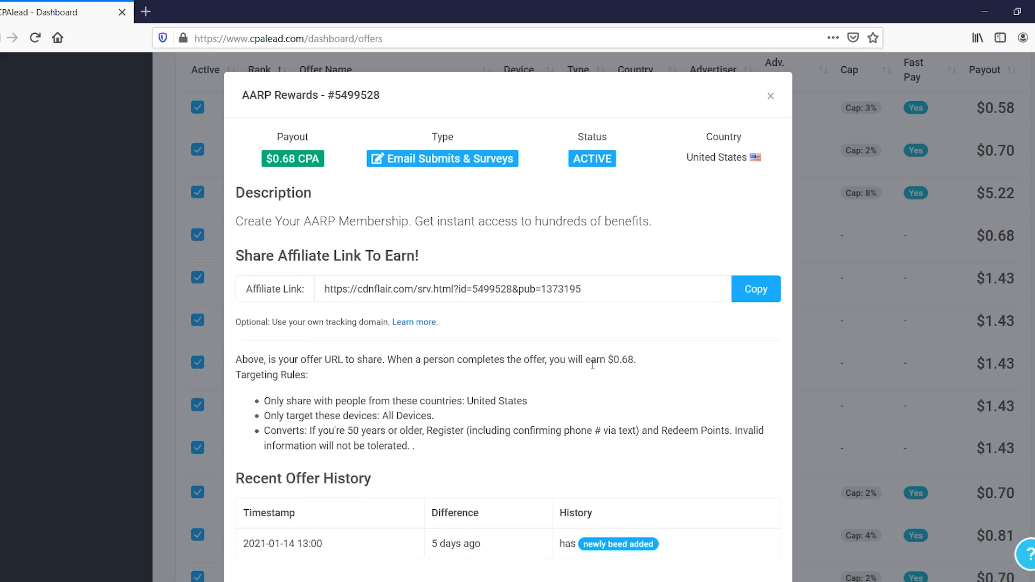
{"action": "mouse_move", "coordinate": [367, 322]}
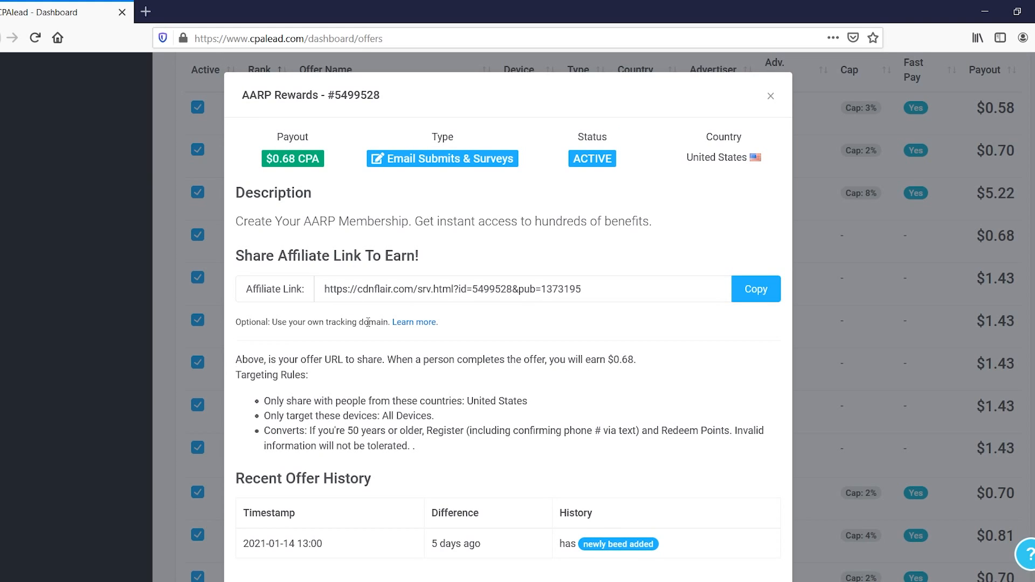
{"action": "mouse_move", "coordinate": [537, 407]}
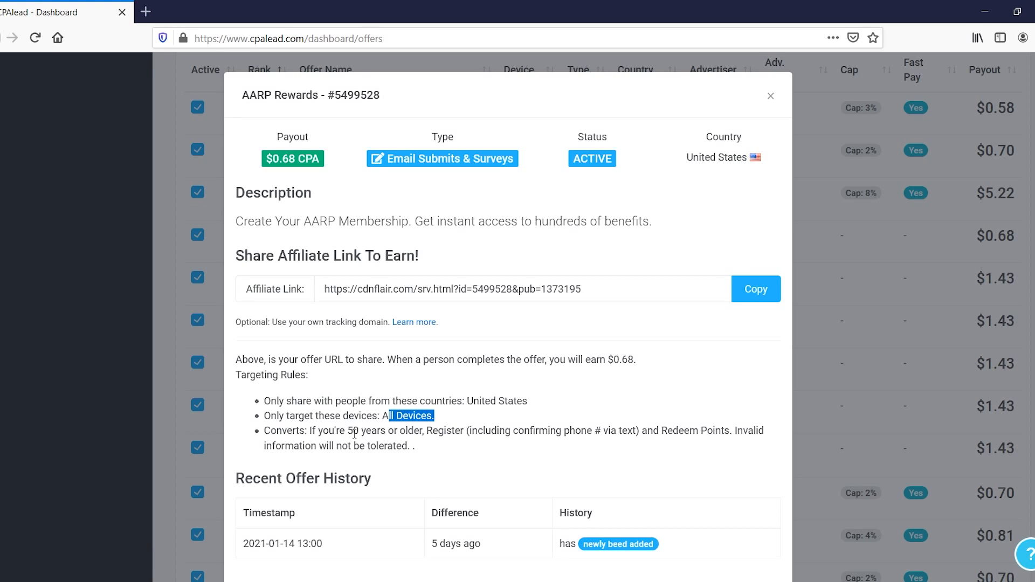
{"action": "mouse_move", "coordinate": [729, 418]}
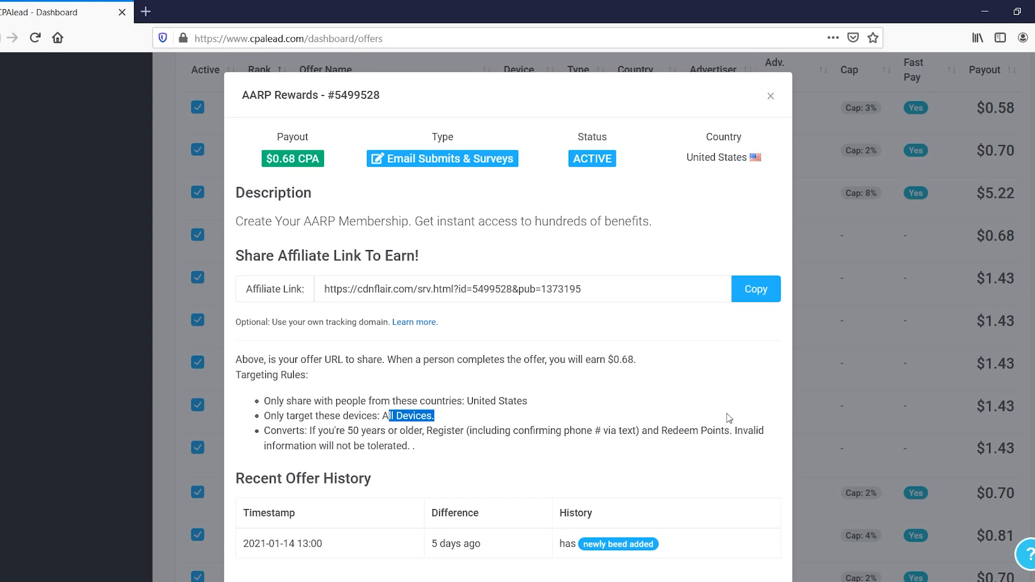
{"action": "mouse_move", "coordinate": [587, 431]}
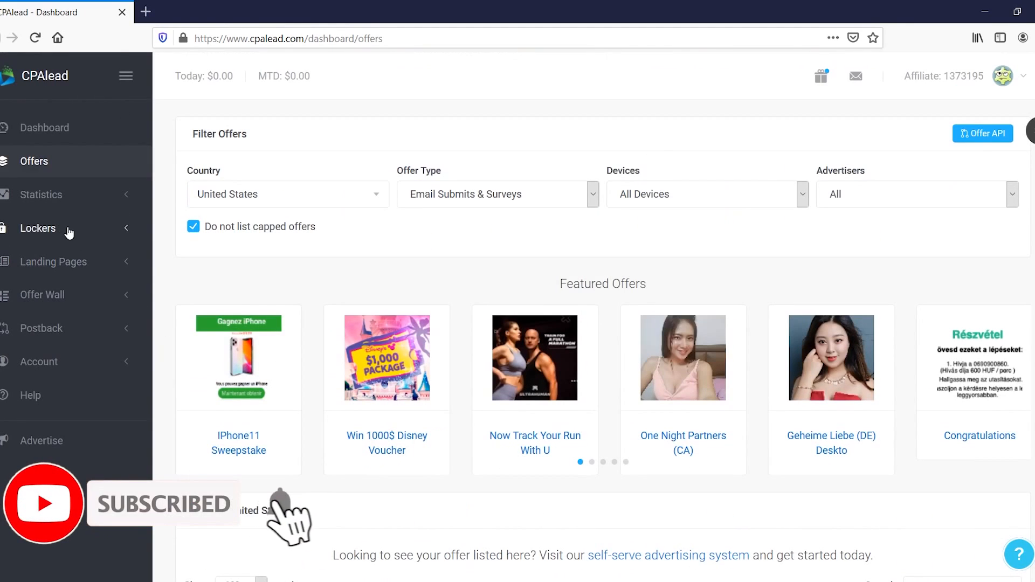
Browse pre-made landing pages and promote the 'Get a $100 XBOX gift card' page.
{"action": "left_click", "coordinate": [53, 260]}
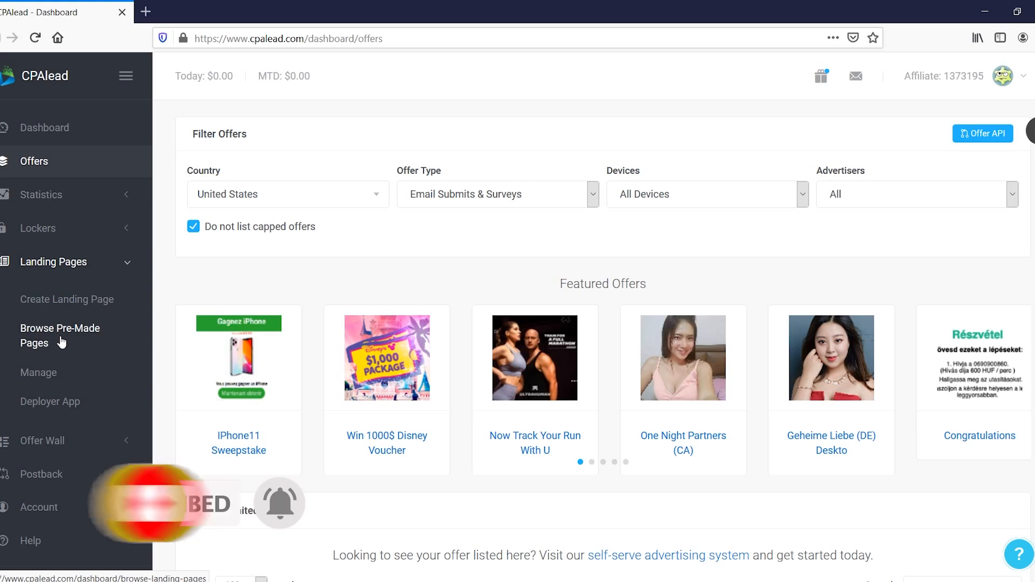
{"action": "left_click", "coordinate": [59, 335]}
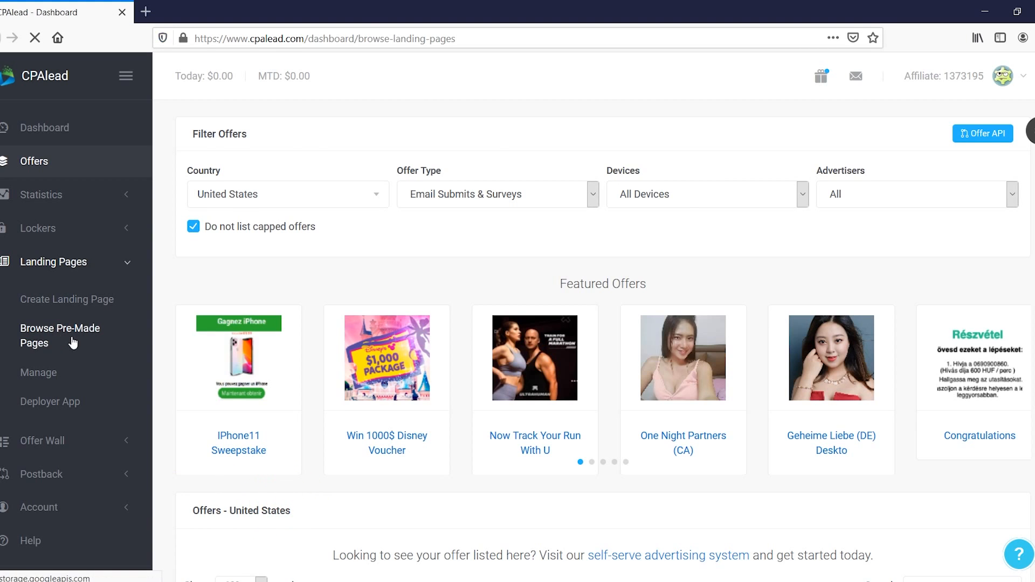
{"action": "left_click", "coordinate": [60, 335]}
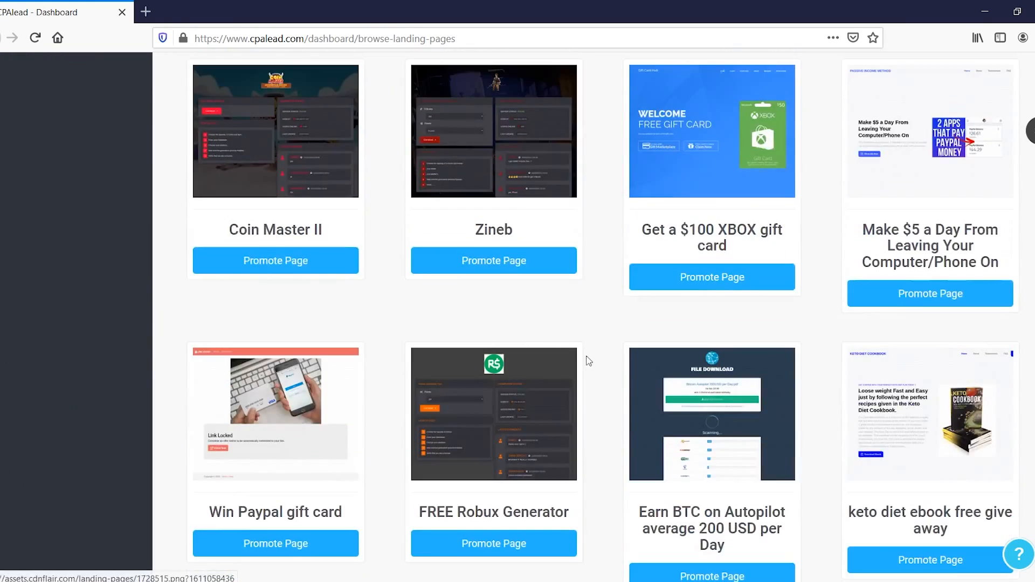
{"action": "scroll", "scroll_direction": "up", "scroll_amount": 3}
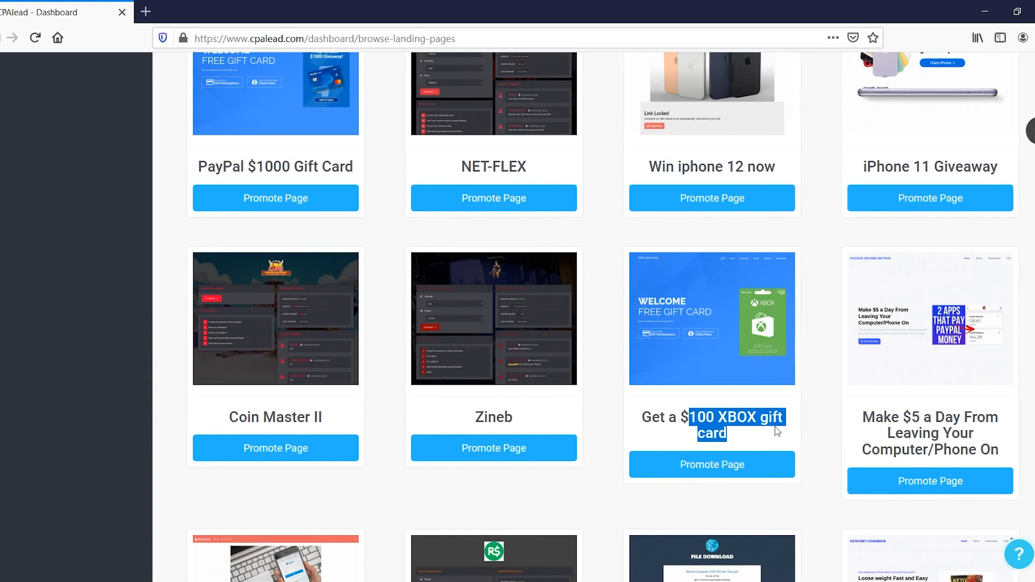
{"action": "mouse_move", "coordinate": [711, 463]}
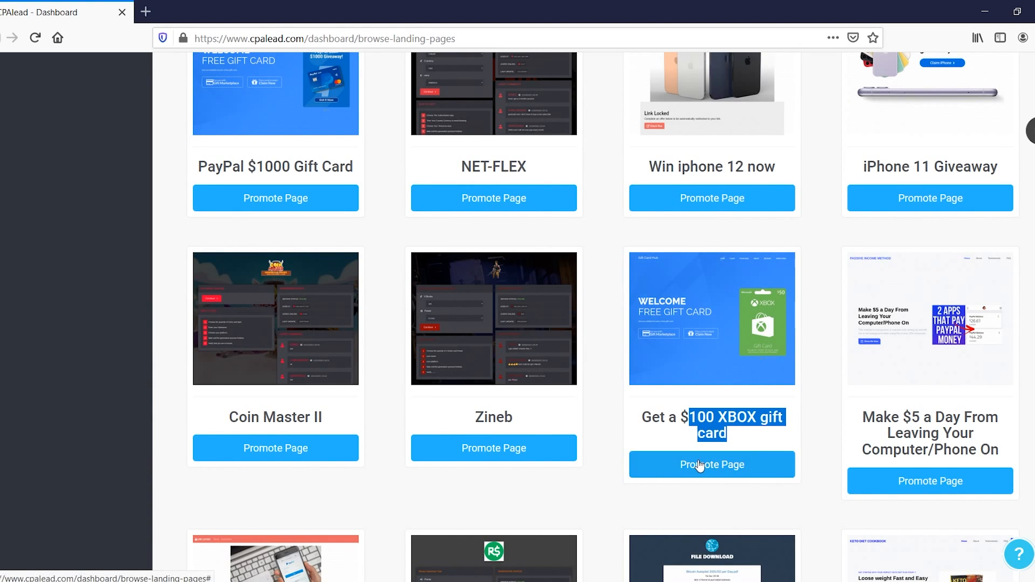
{"action": "left_click", "coordinate": [712, 463]}
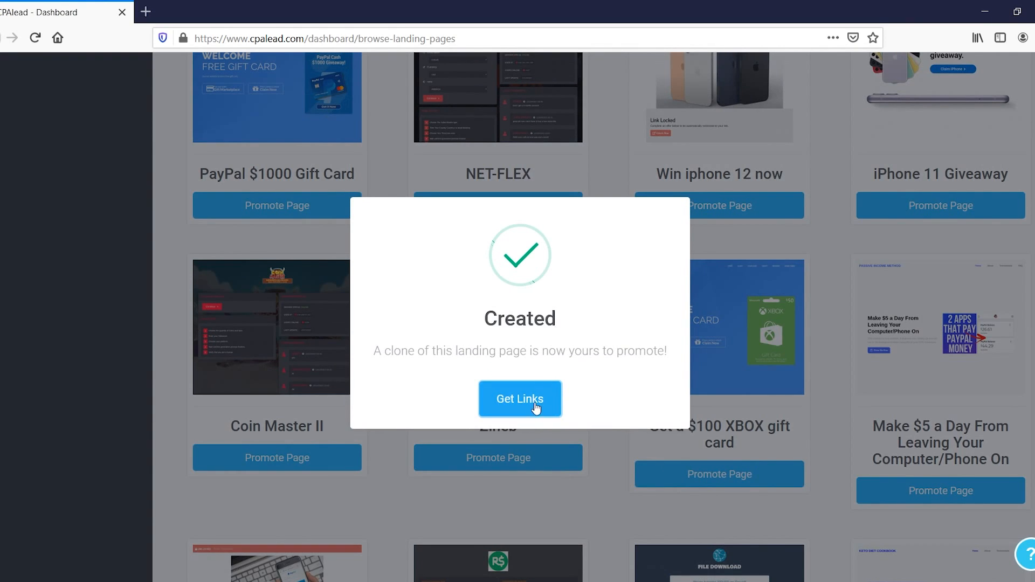
Open the cloned Xbox gift card page in a new tab, then return to the CPAlead tab.
{"action": "left_click", "coordinate": [520, 399]}
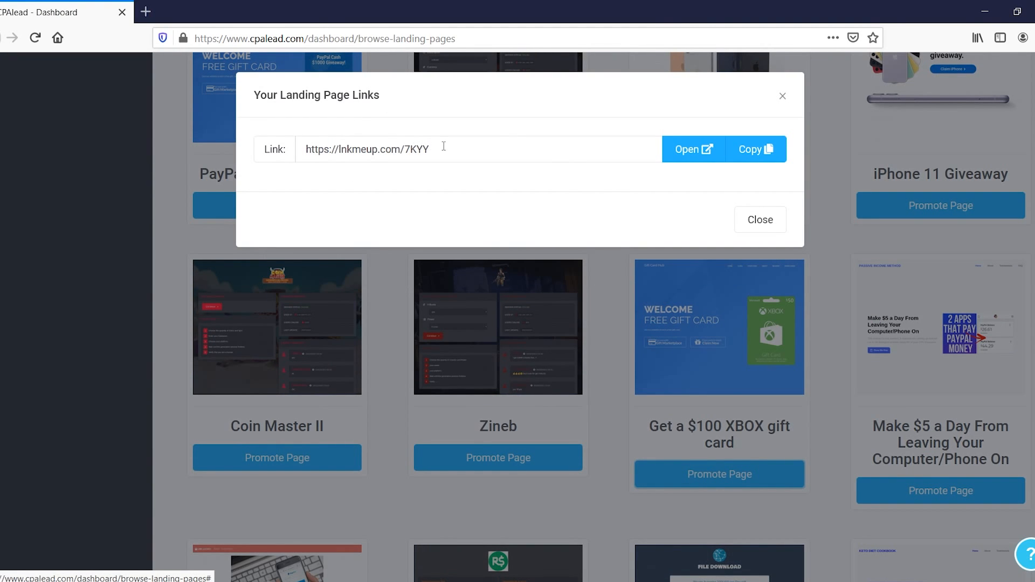
{"action": "mouse_move", "coordinate": [681, 170]}
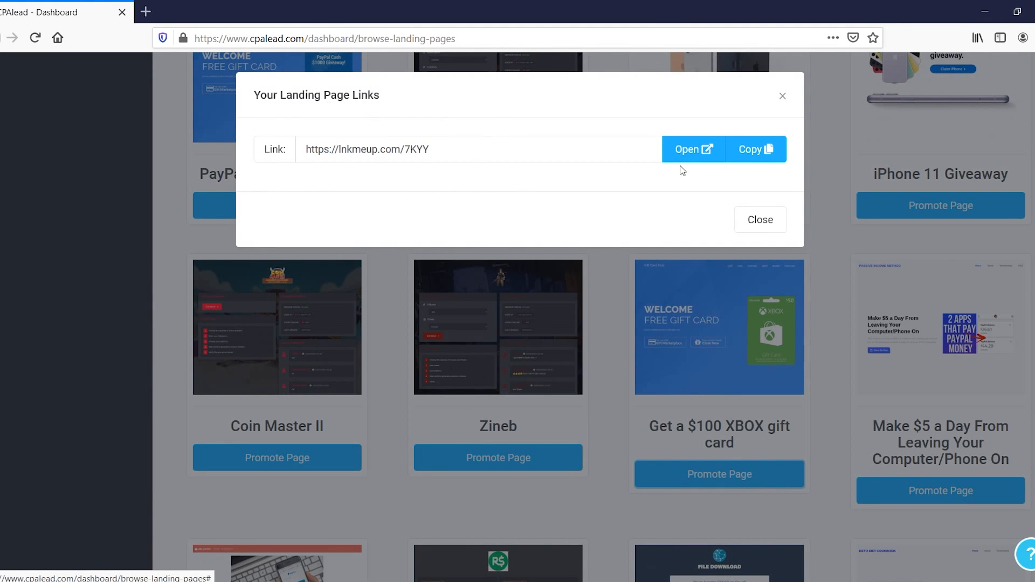
{"action": "left_click", "coordinate": [689, 148]}
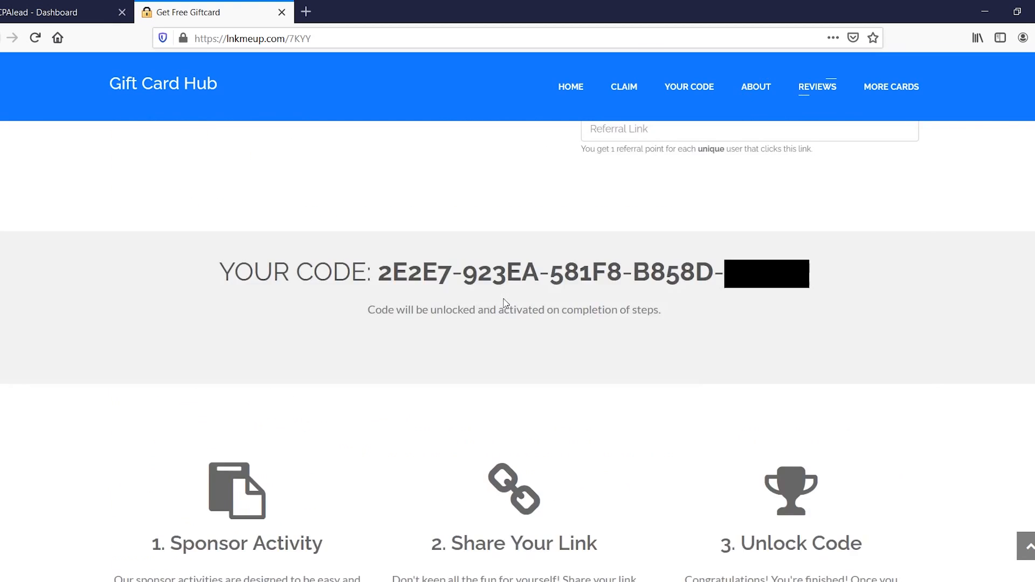
{"action": "left_click", "coordinate": [59, 12]}
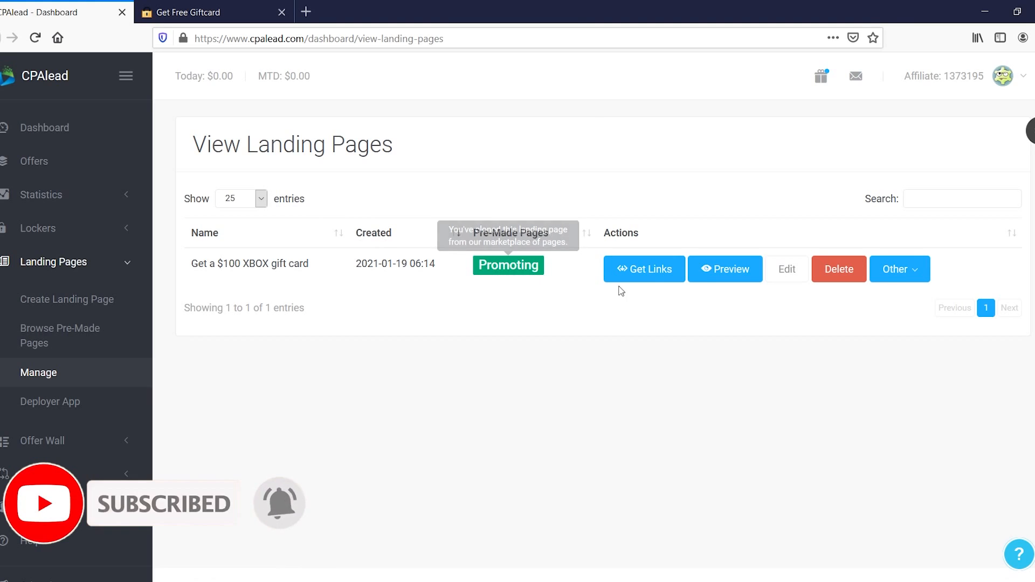
Copy the Xbox gift card page's short link from Get Links and dismiss the dialog.
{"action": "left_click", "coordinate": [643, 269]}
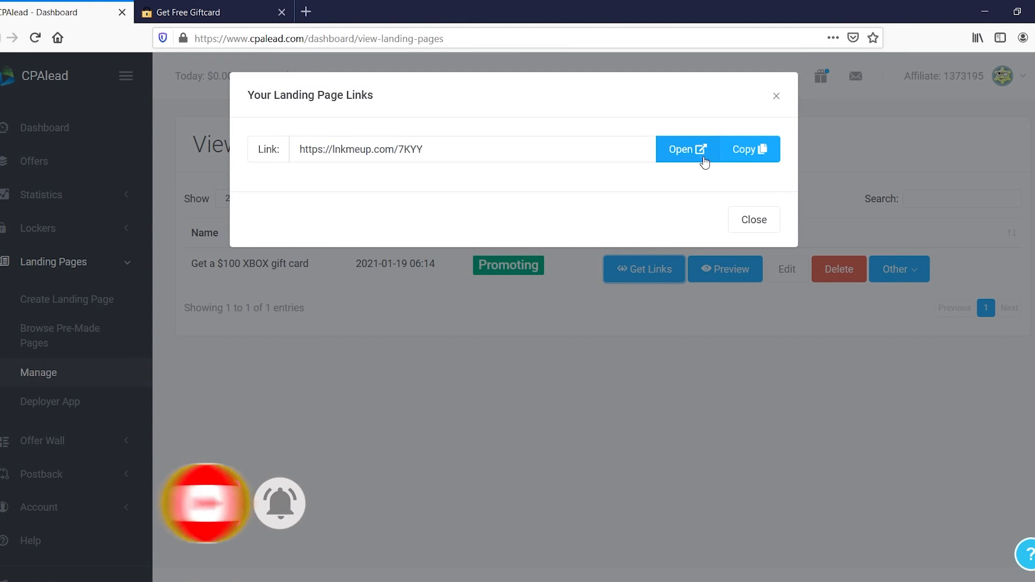
{"action": "left_click", "coordinate": [748, 149]}
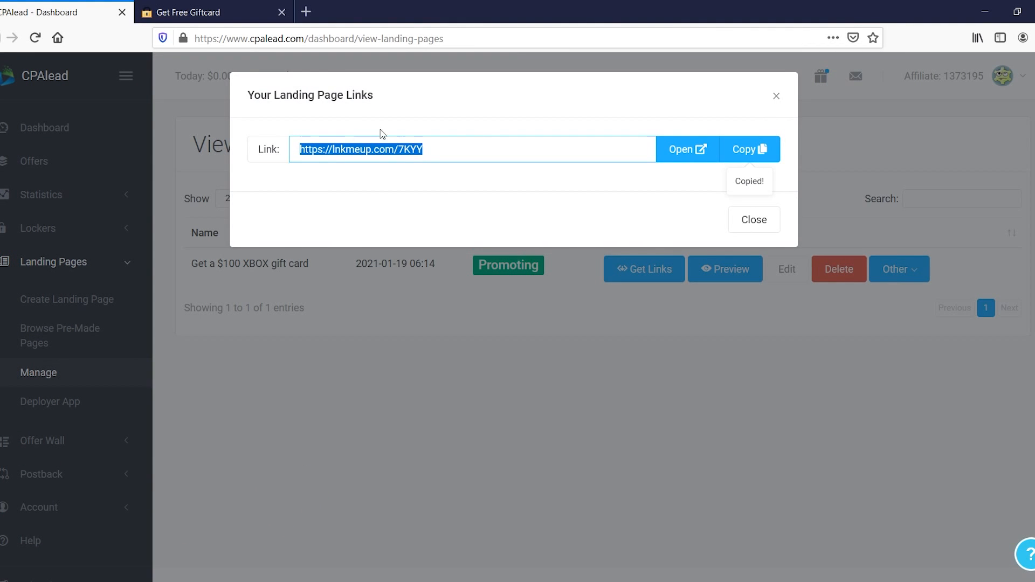
{"action": "left_click", "coordinate": [754, 219]}
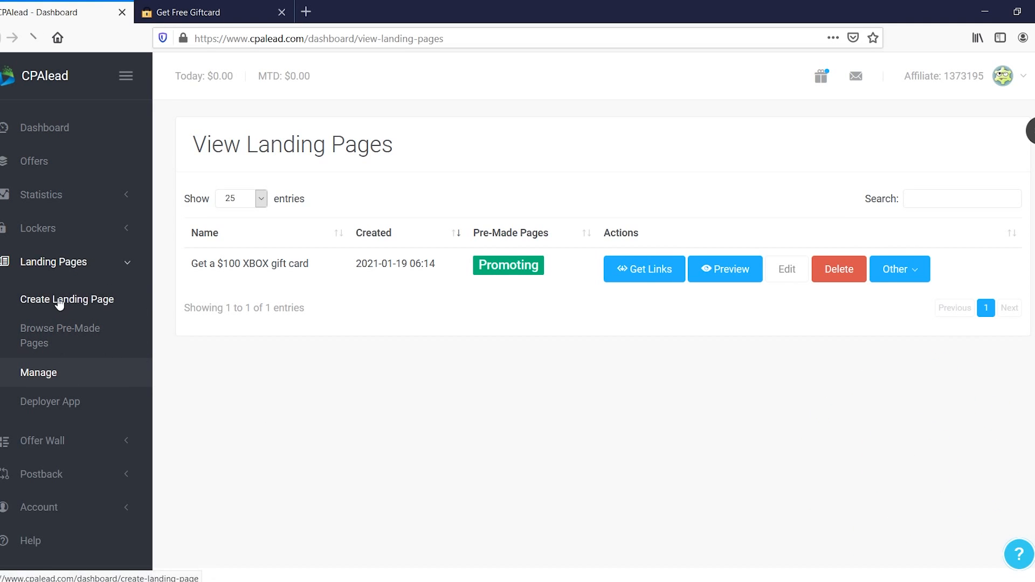
Browse Create Landing Page templates and the pre-made gallery, then switch to the live gift card tab.
{"action": "left_click", "coordinate": [66, 298]}
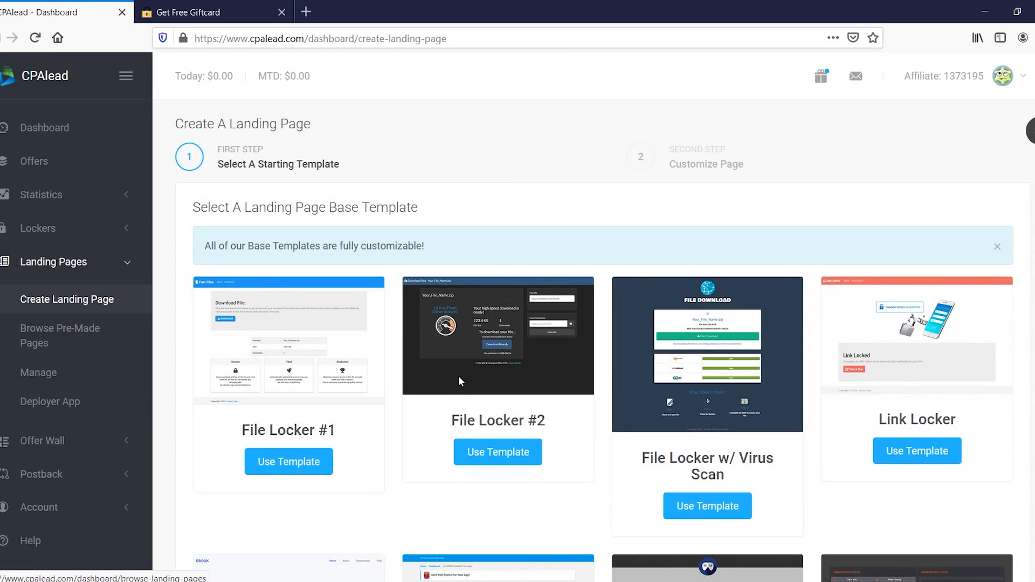
{"action": "scroll", "scroll_direction": "down", "scroll_amount": 3}
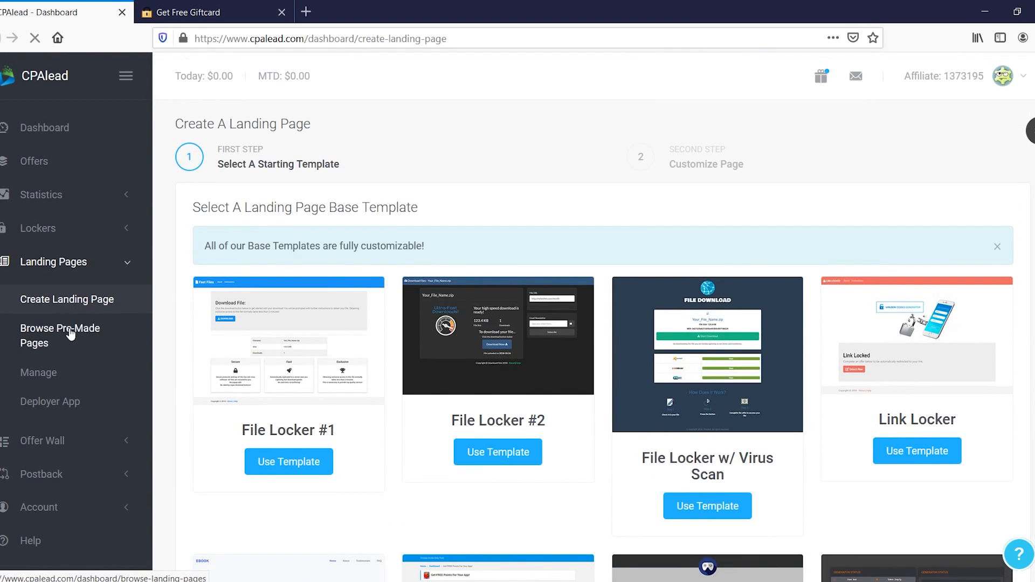
{"action": "left_click", "coordinate": [60, 335]}
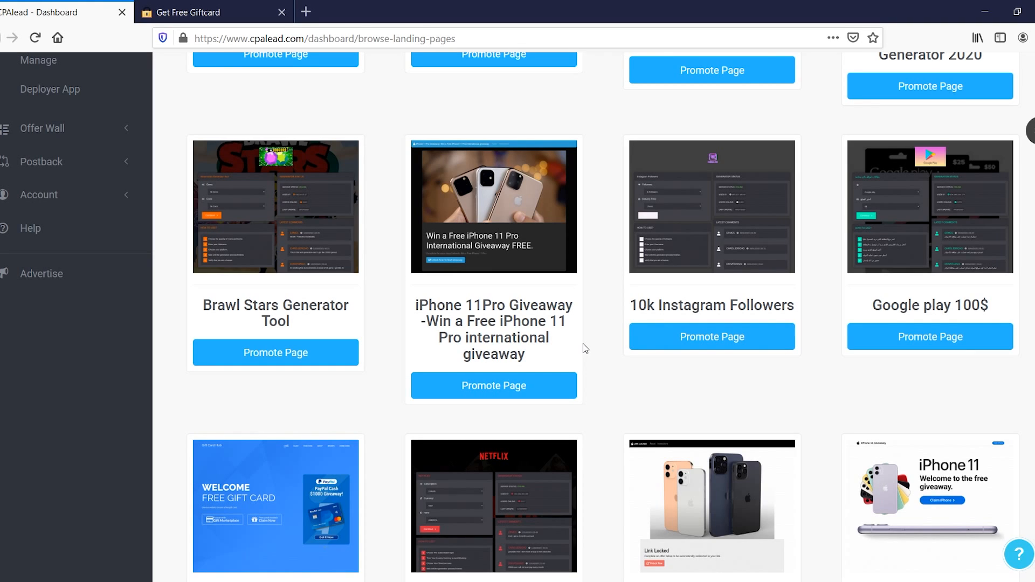
{"action": "mouse_move", "coordinate": [635, 356]}
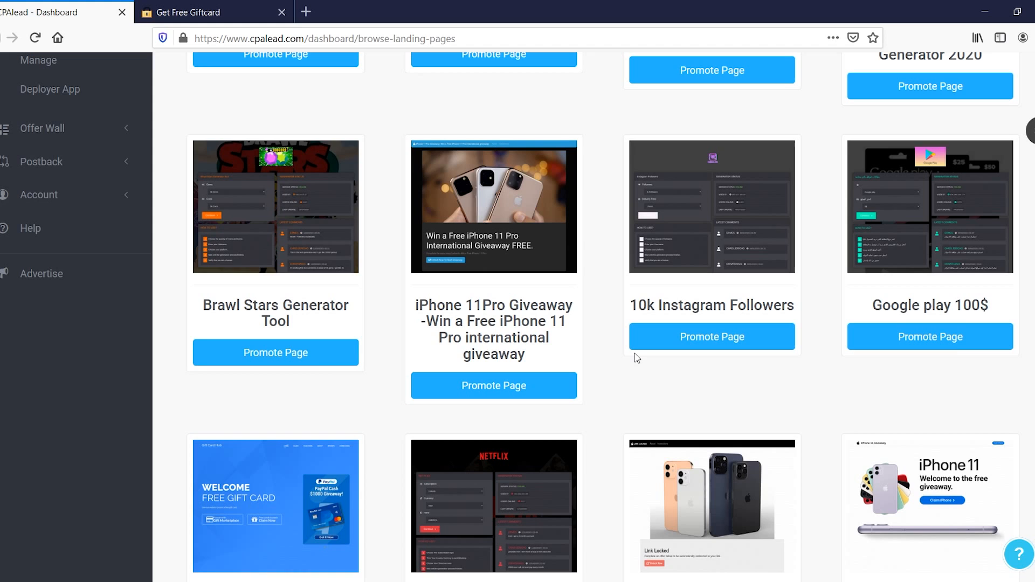
{"action": "scroll", "scroll_direction": "down", "scroll_amount": 3}
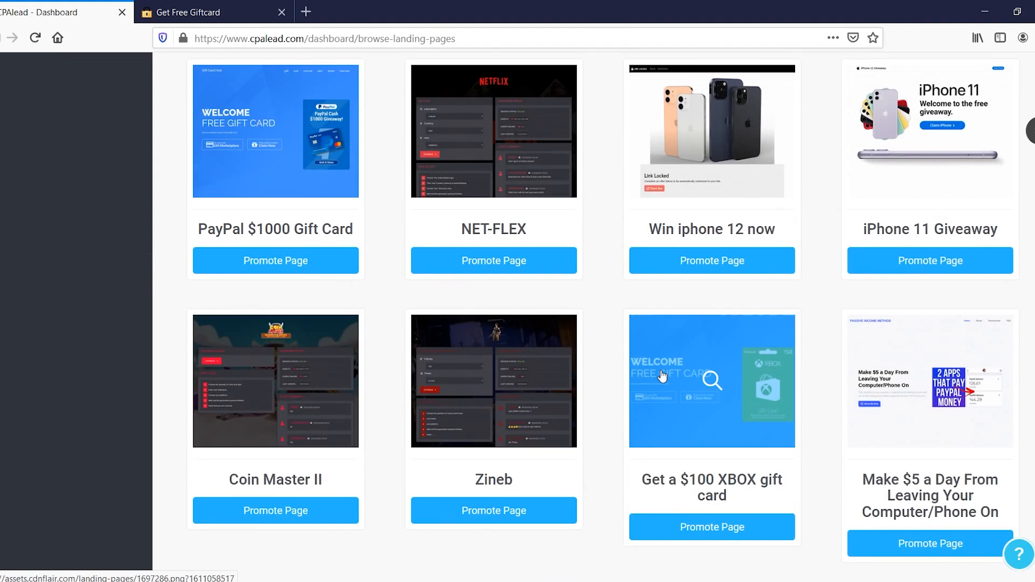
{"action": "scroll", "scroll_direction": "down", "scroll_amount": 3}
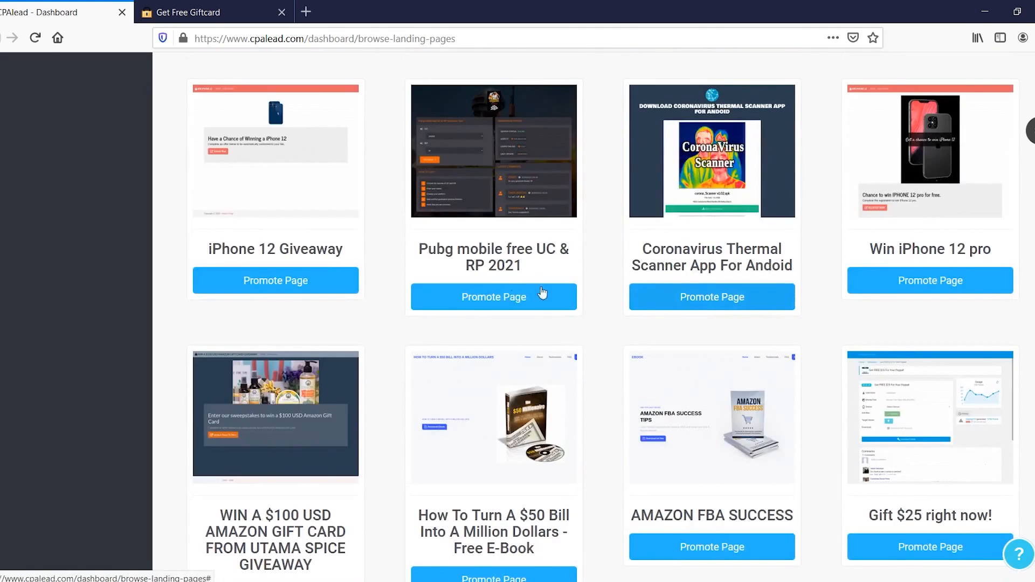
{"action": "scroll", "scroll_direction": "down", "scroll_amount": 3}
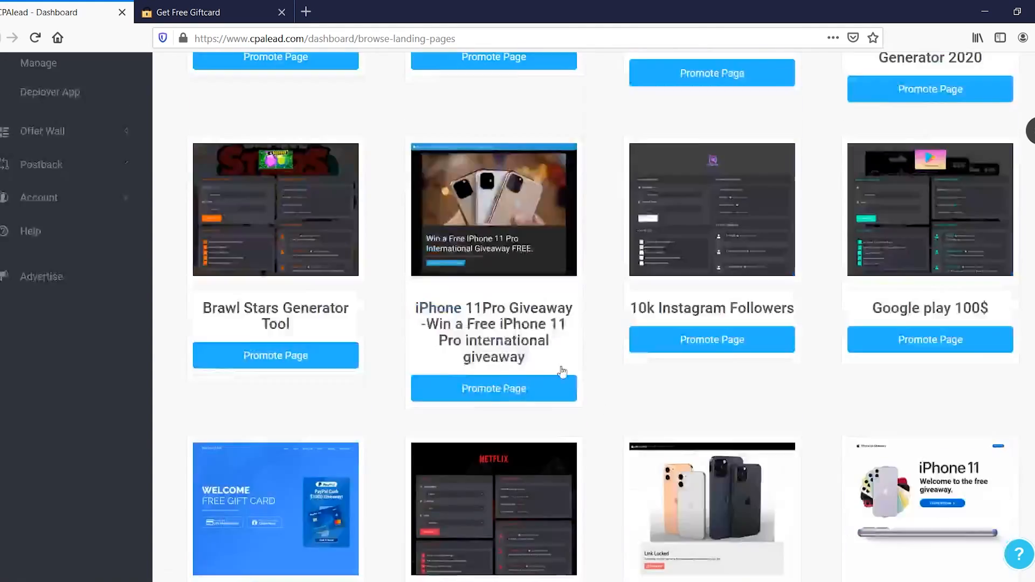
{"action": "left_click", "coordinate": [493, 388]}
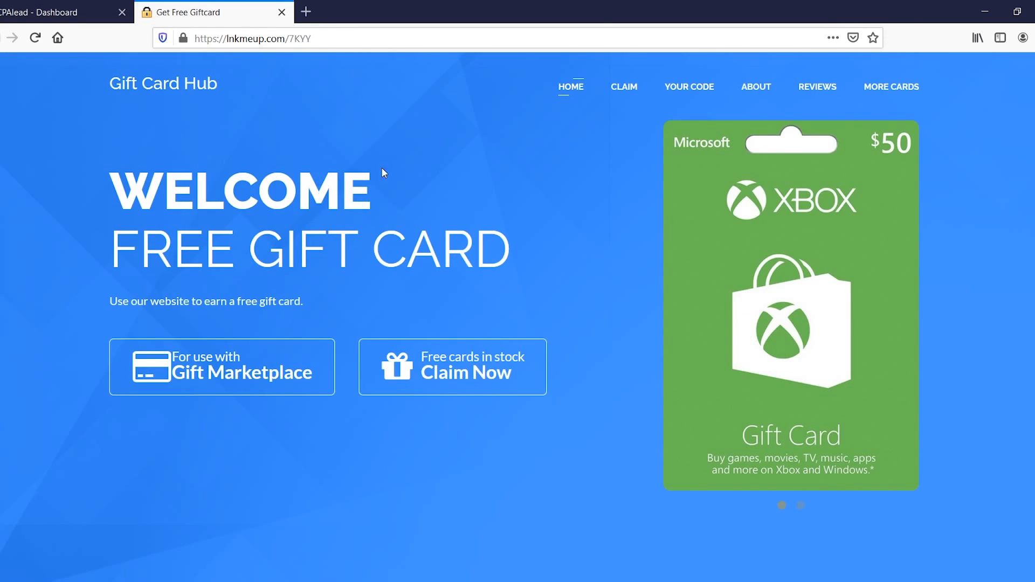
{"action": "mouse_move", "coordinate": [257, 68]}
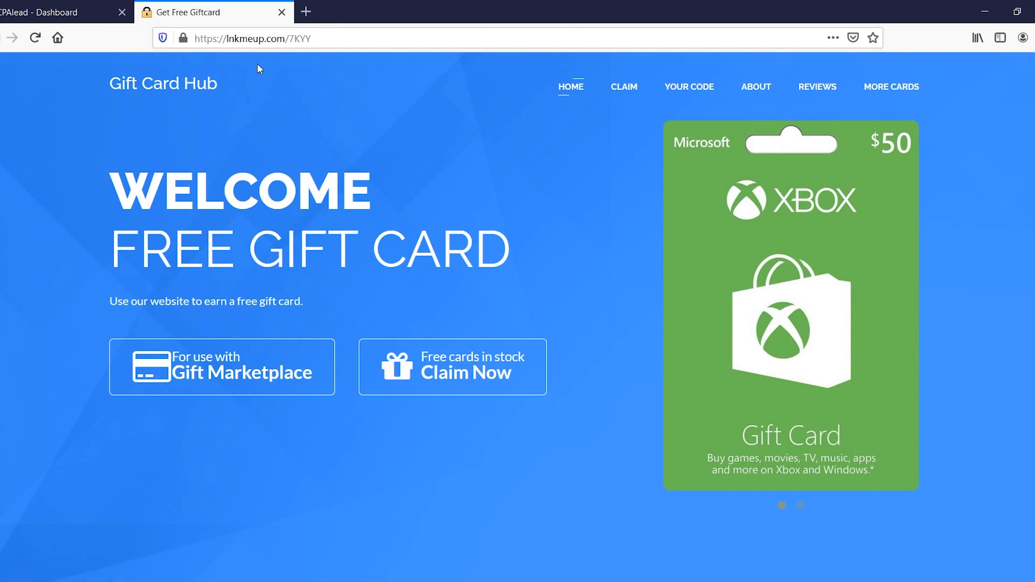
{"action": "mouse_move", "coordinate": [404, 187]}
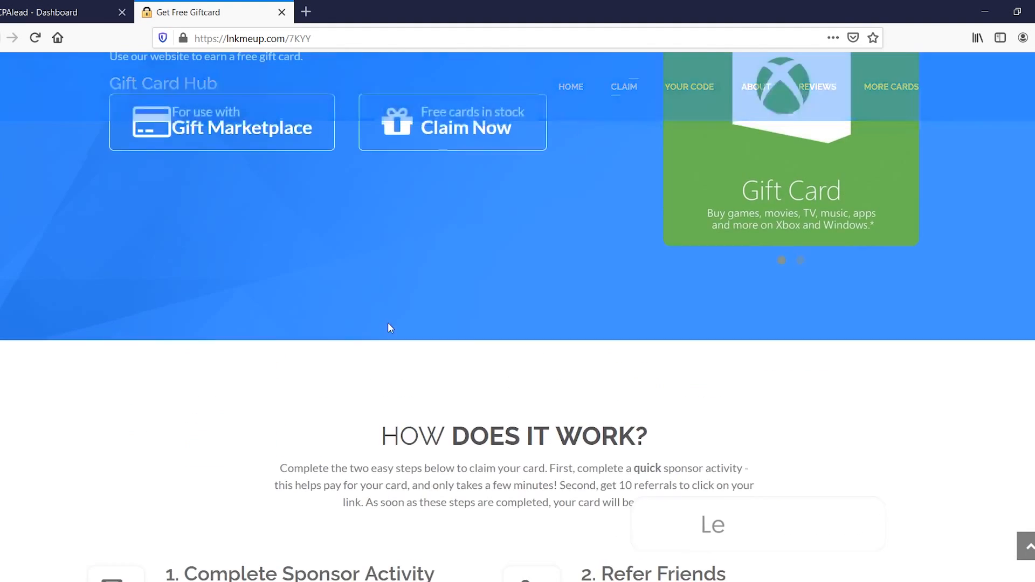
Return to the CPAlead tab and expand the Lockers sidebar menu.
{"action": "left_click", "coordinate": [59, 12]}
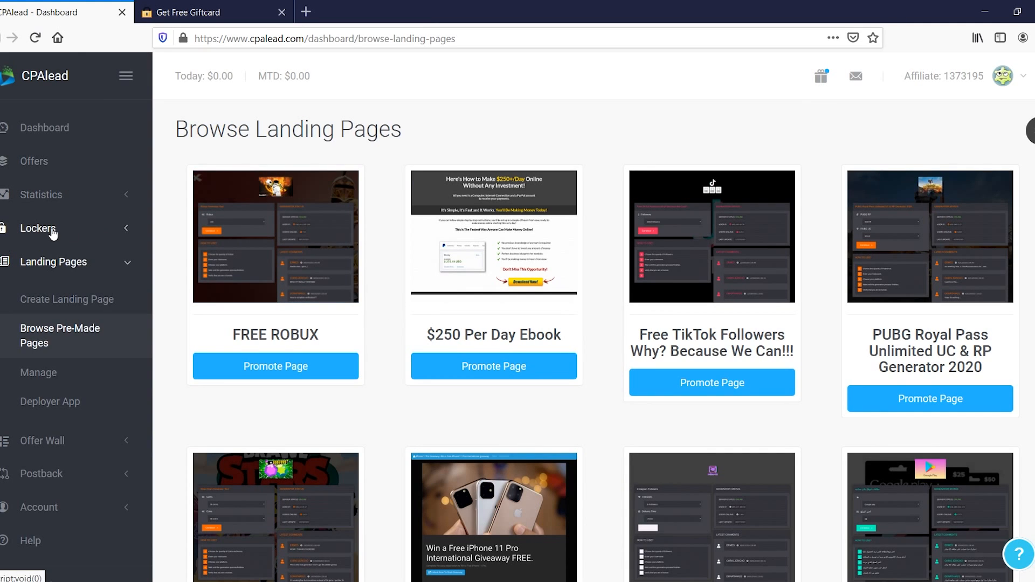
{"action": "left_click", "coordinate": [38, 228]}
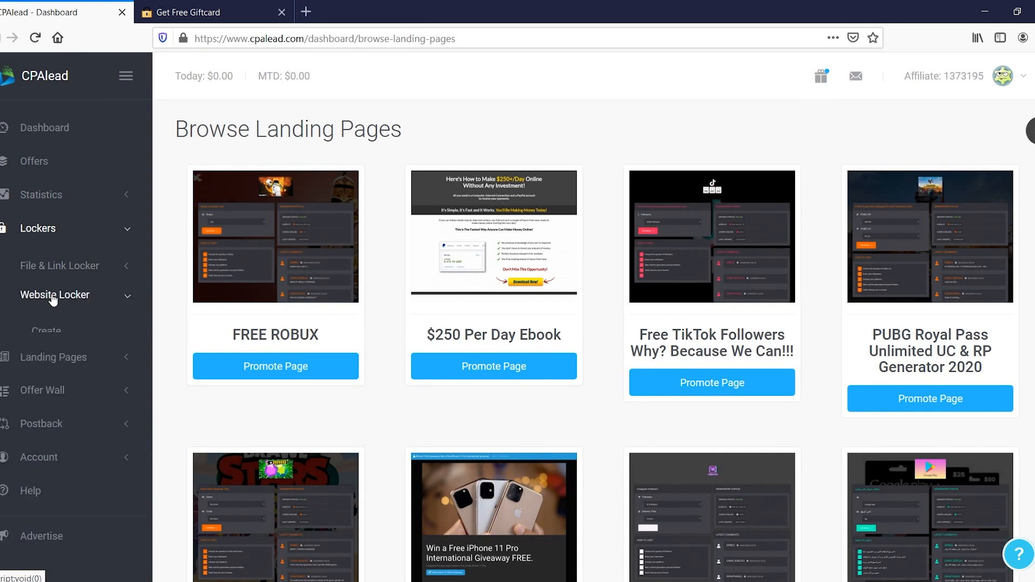
Show the View Website Lockers page (empty table), then return to the CPAlead dashboard tab.
{"action": "scroll", "scroll_direction": "down", "scroll_amount": 3}
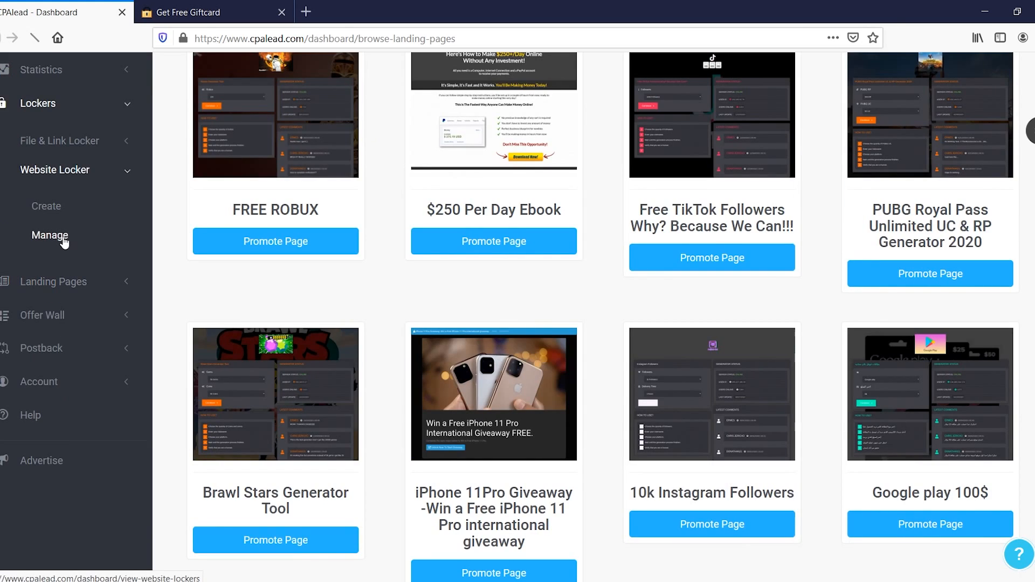
{"action": "left_click", "coordinate": [50, 236]}
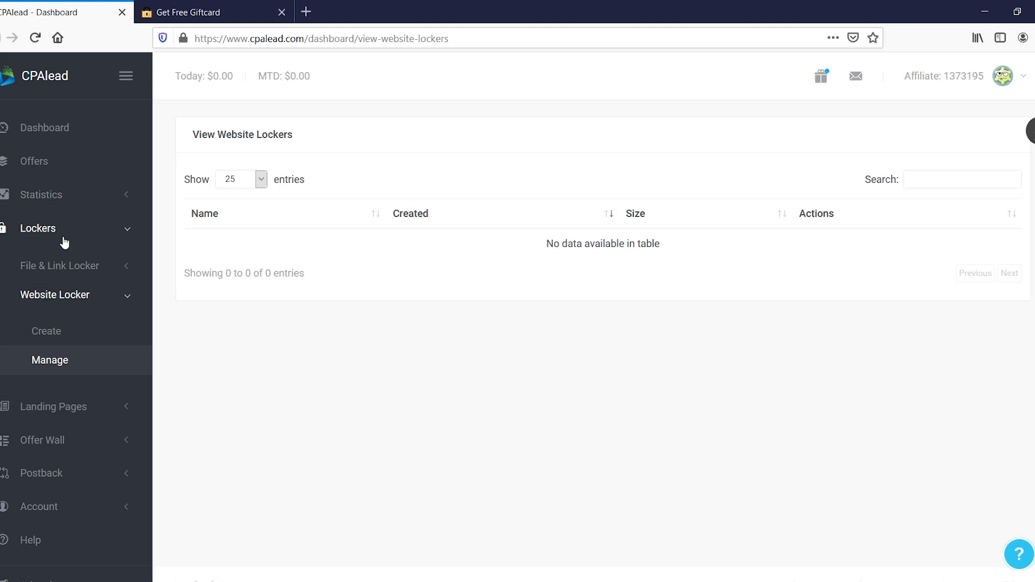
{"action": "mouse_move", "coordinate": [89, 248]}
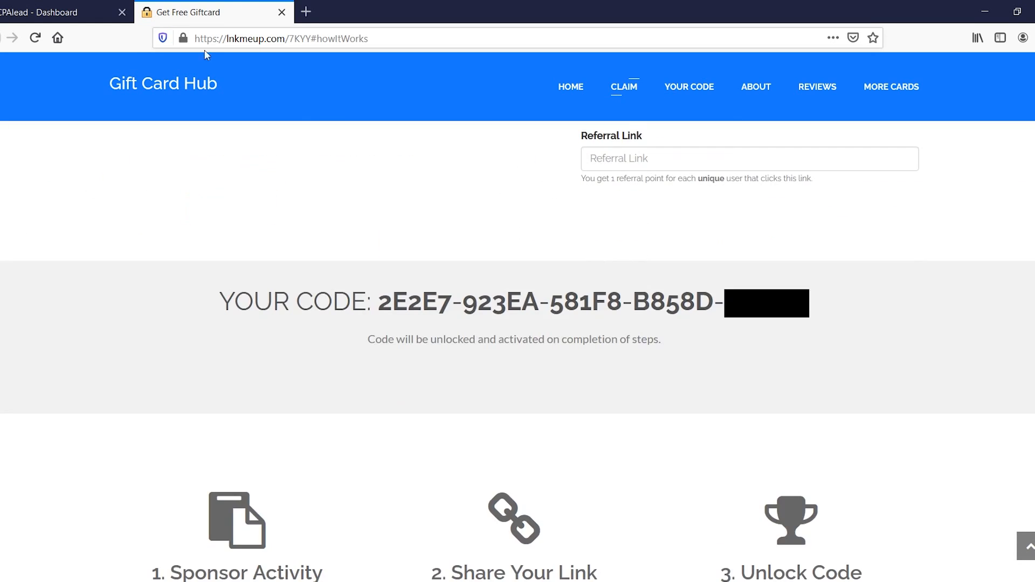
{"action": "left_click", "coordinate": [59, 12]}
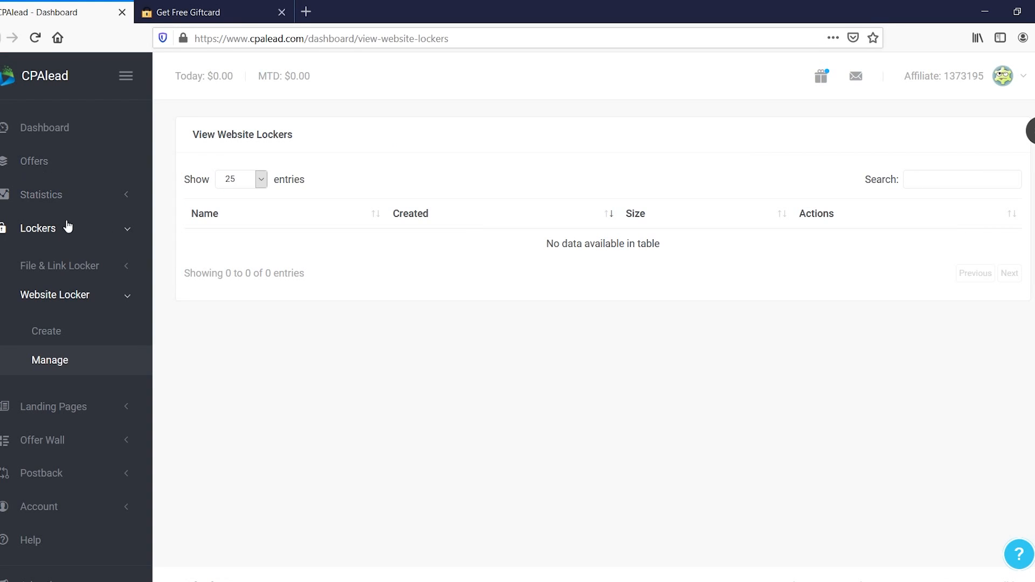
Show the All Statistics page (zero activity) and close the Get Free Giftcard tab.
{"action": "left_click", "coordinate": [41, 194]}
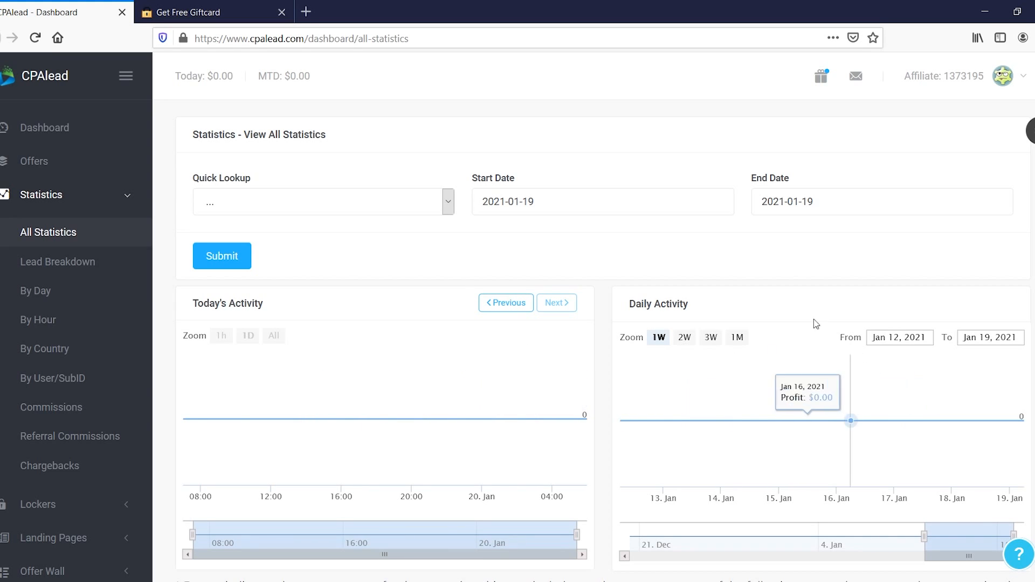
{"action": "left_click", "coordinate": [198, 12]}
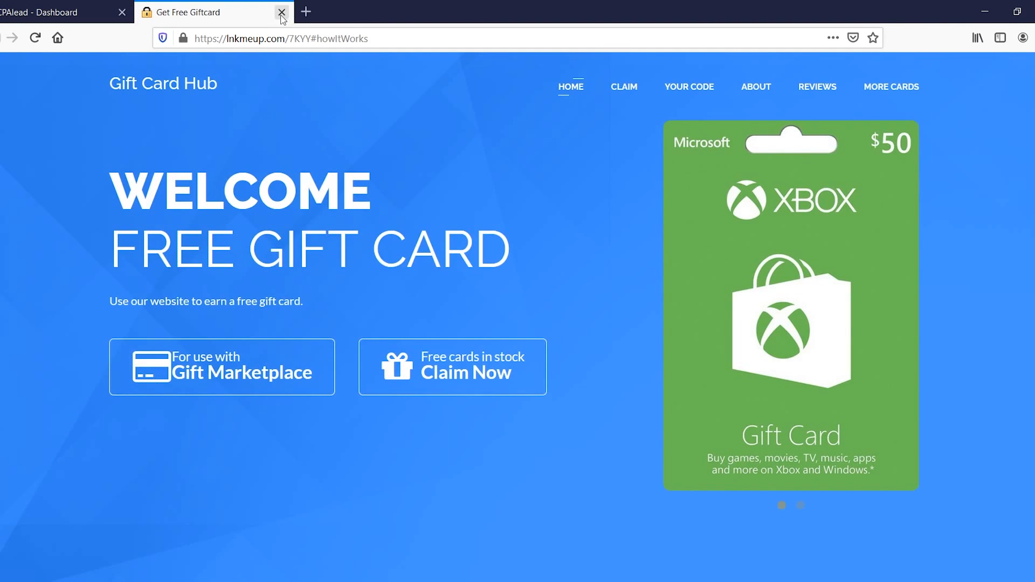
{"action": "left_click", "coordinate": [281, 12]}
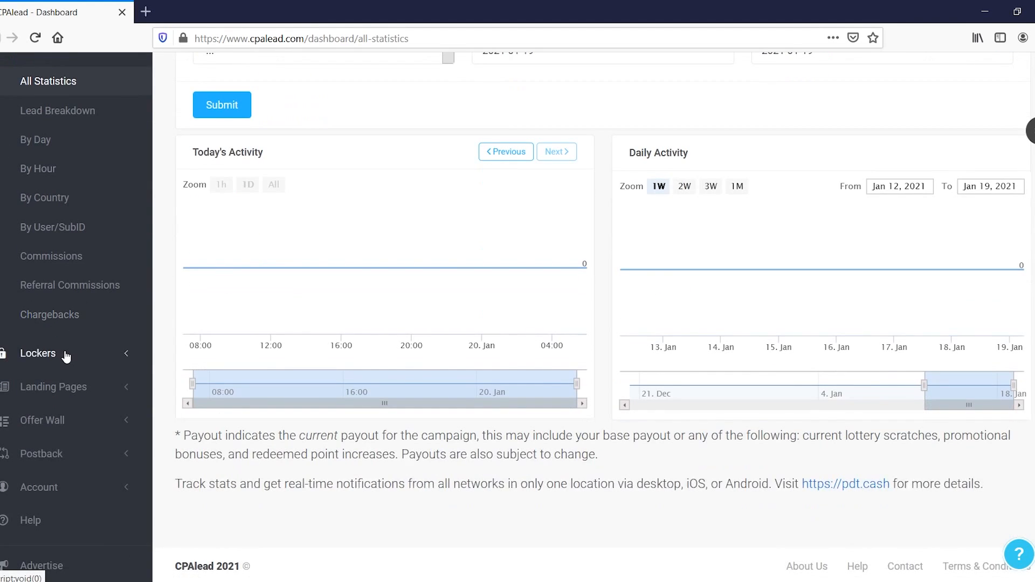
{"action": "scroll", "scroll_direction": "up", "scroll_amount": 3}
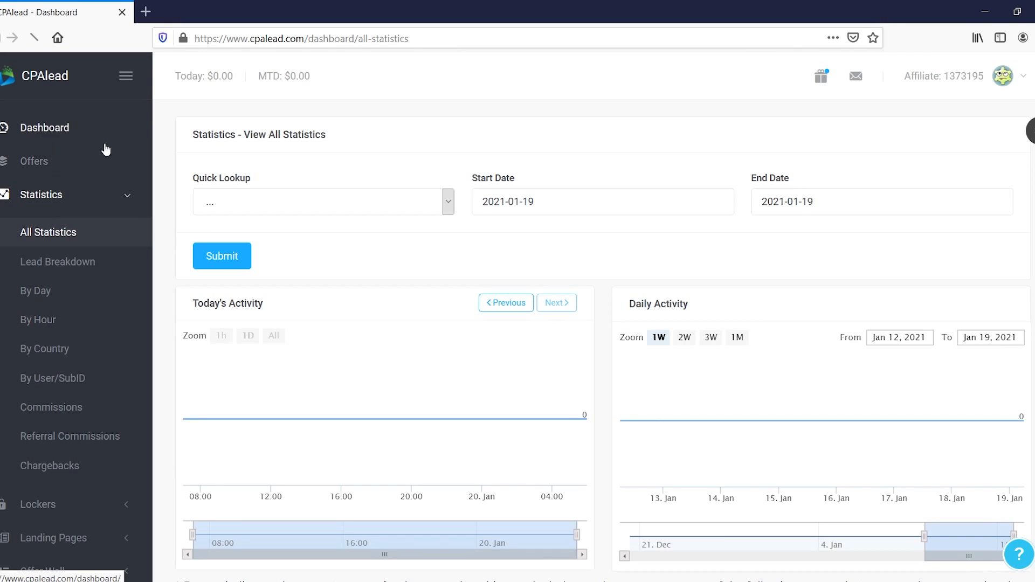
Return to the main dashboard with zero earnings and the live offer feed, via the Landing Pages menu.
{"action": "left_click", "coordinate": [45, 127]}
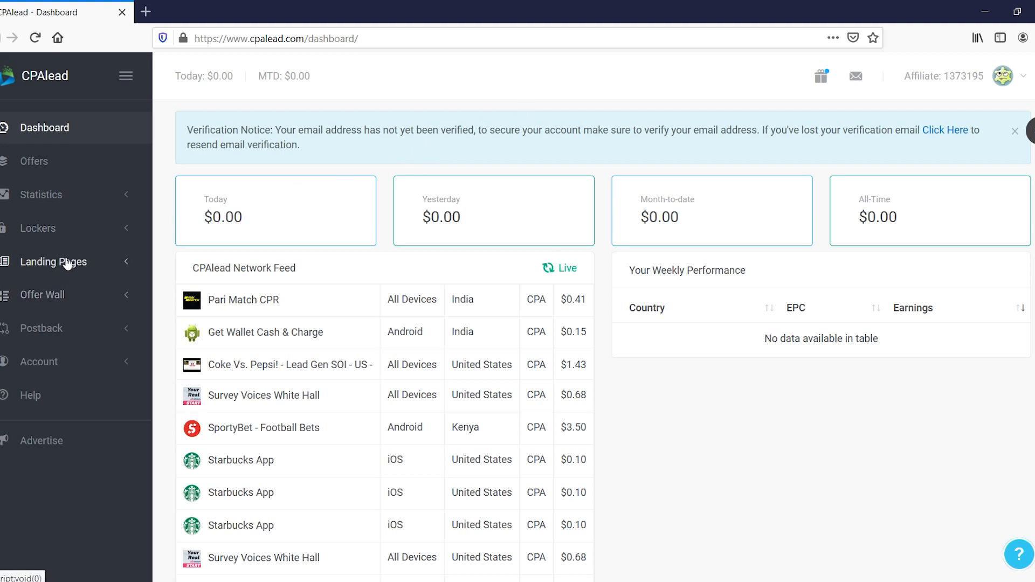
{"action": "left_click", "coordinate": [54, 261]}
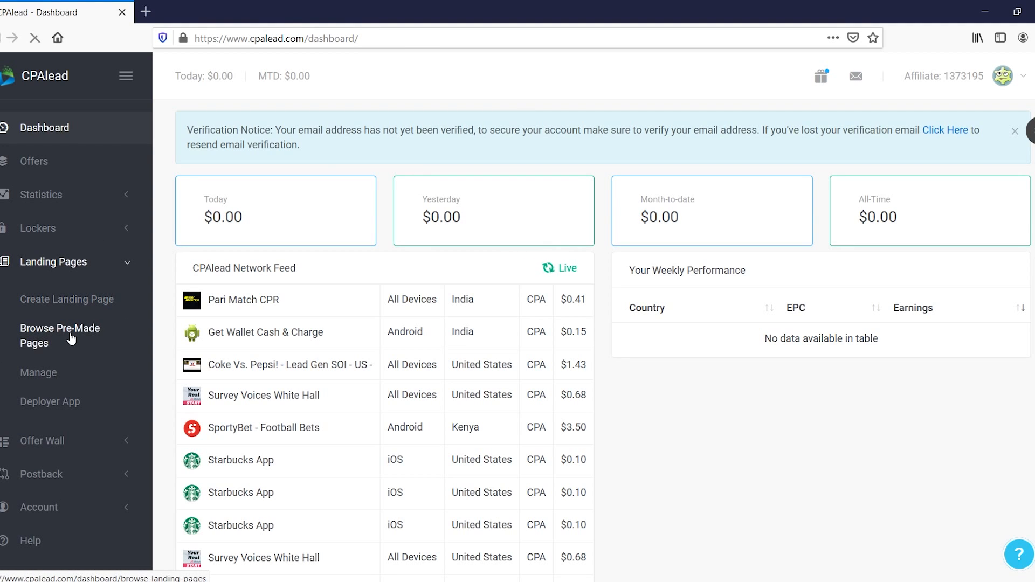
{"action": "left_click", "coordinate": [61, 335]}
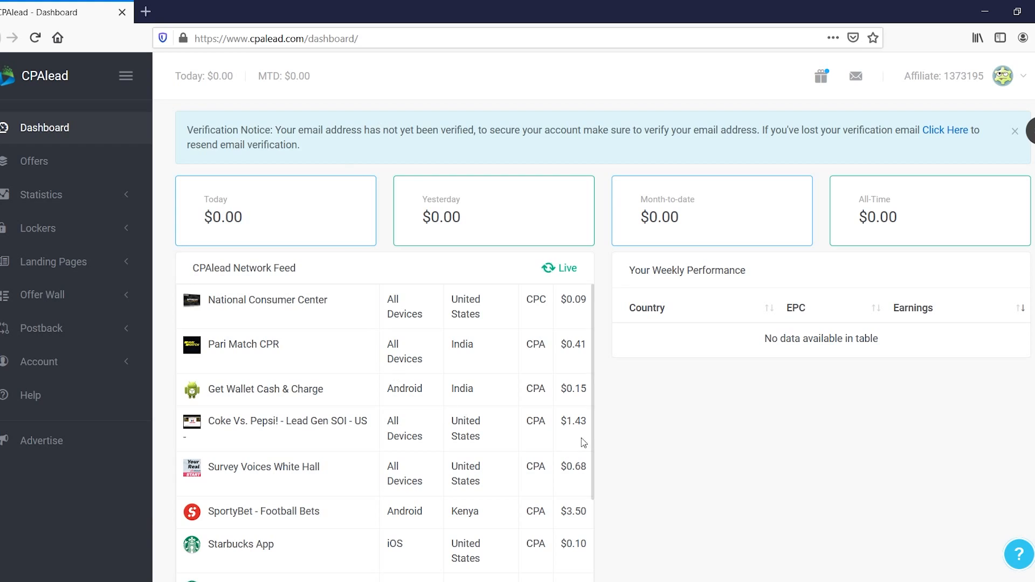
{"action": "mouse_move", "coordinate": [709, 420]}
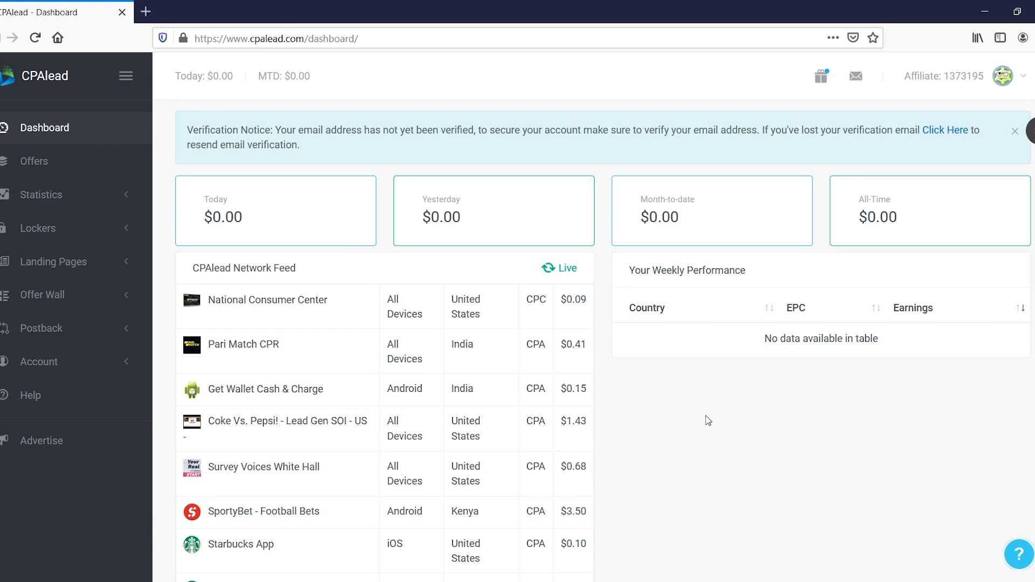